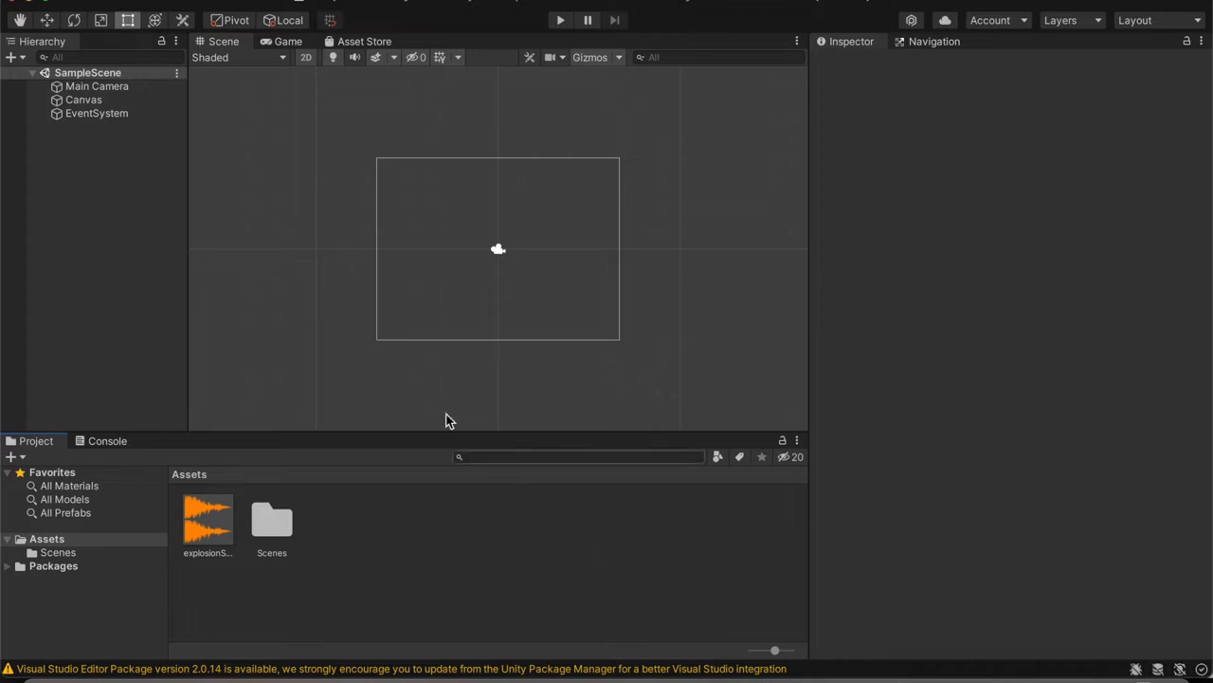
pyautogui.moveTo(279, 214)
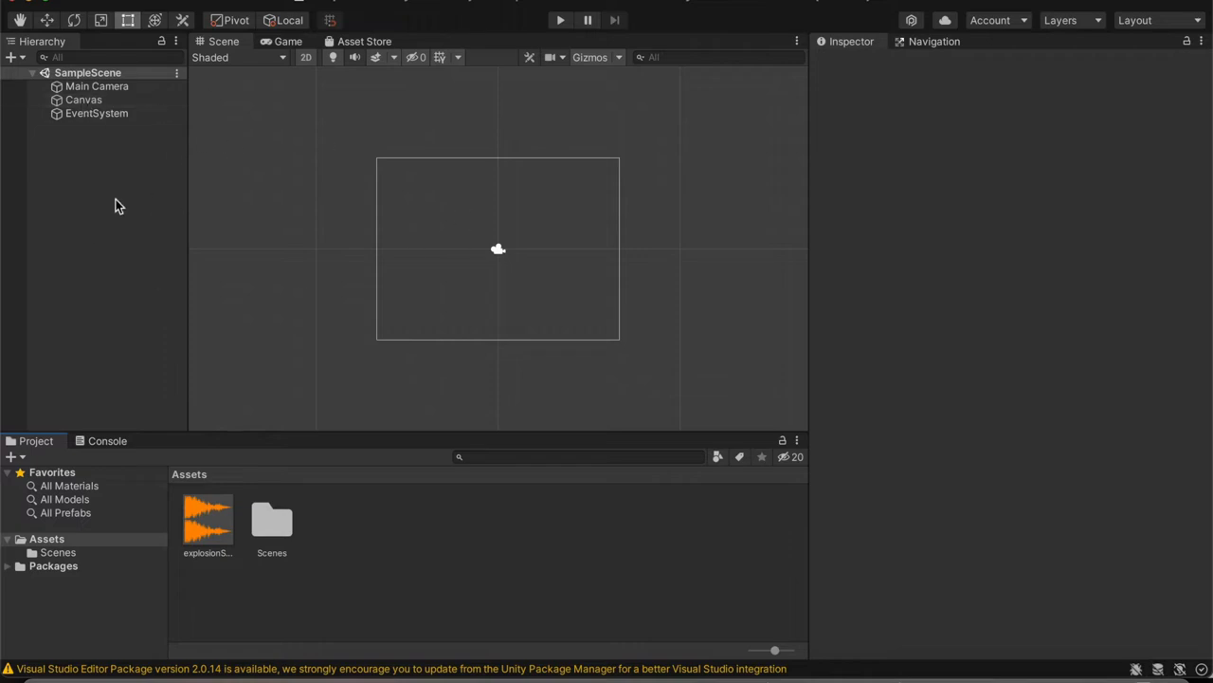
# Add a UI Button under the Canvas and preview it in the Game view
pyautogui.rightClick(113, 203)
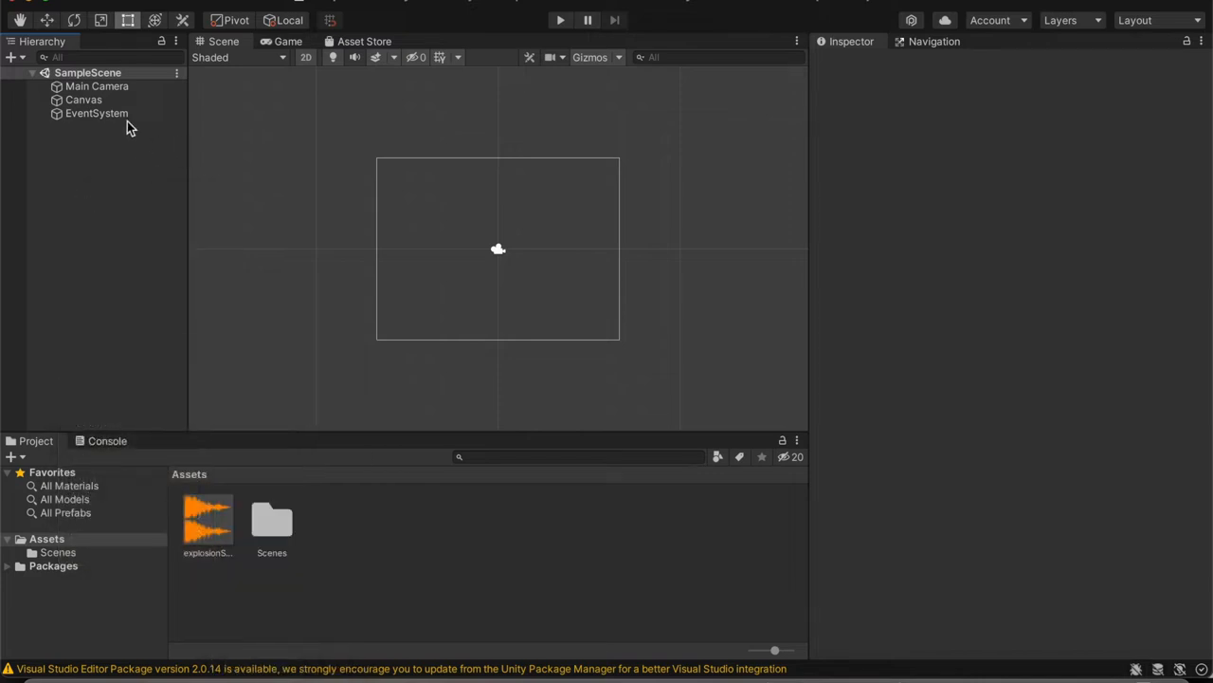
pyautogui.moveTo(543, 240)
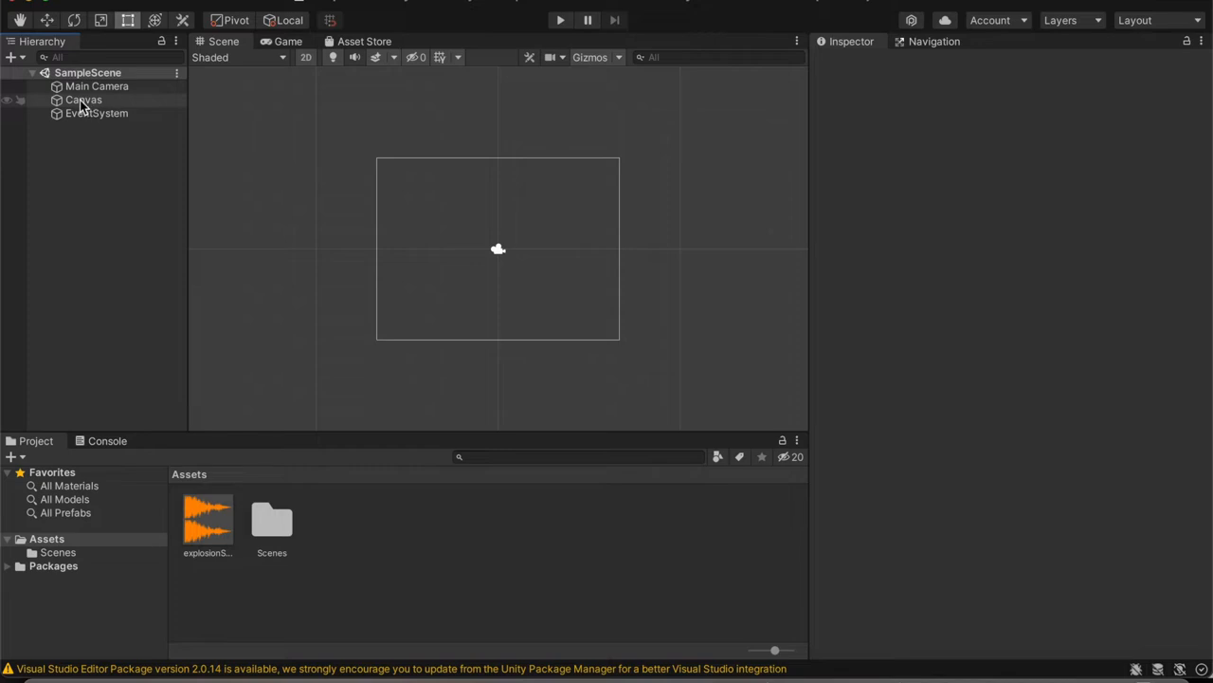
pyautogui.rightClick(84, 99)
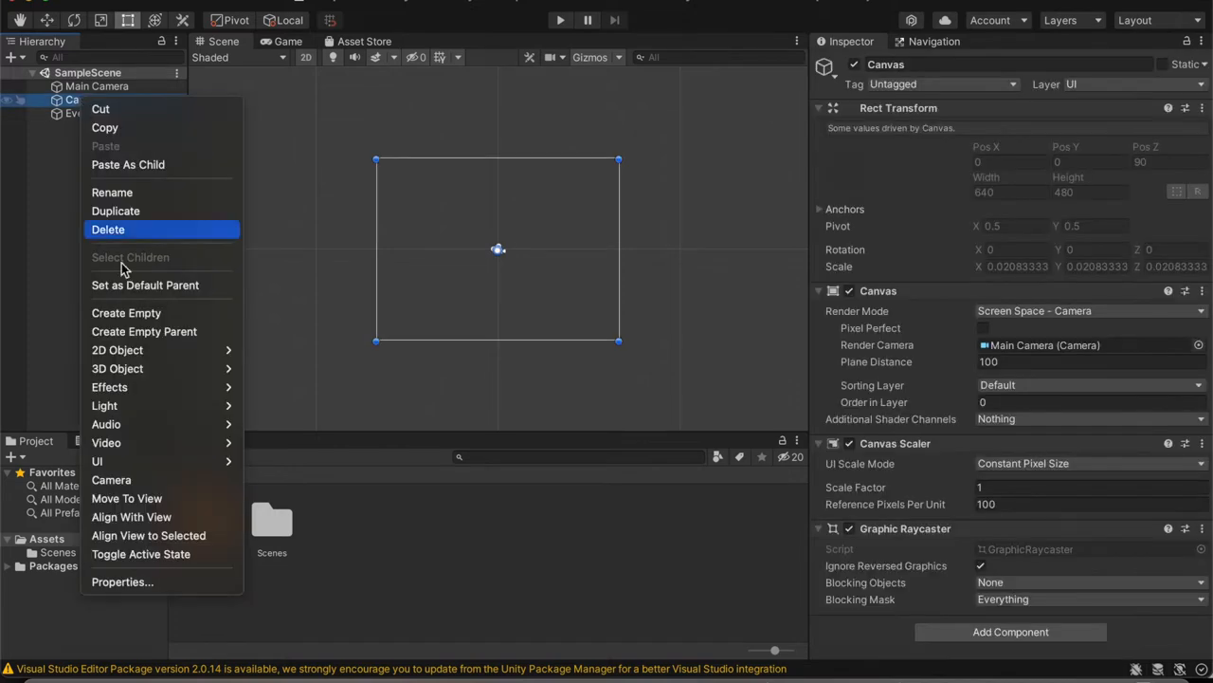
pyautogui.moveTo(97, 460)
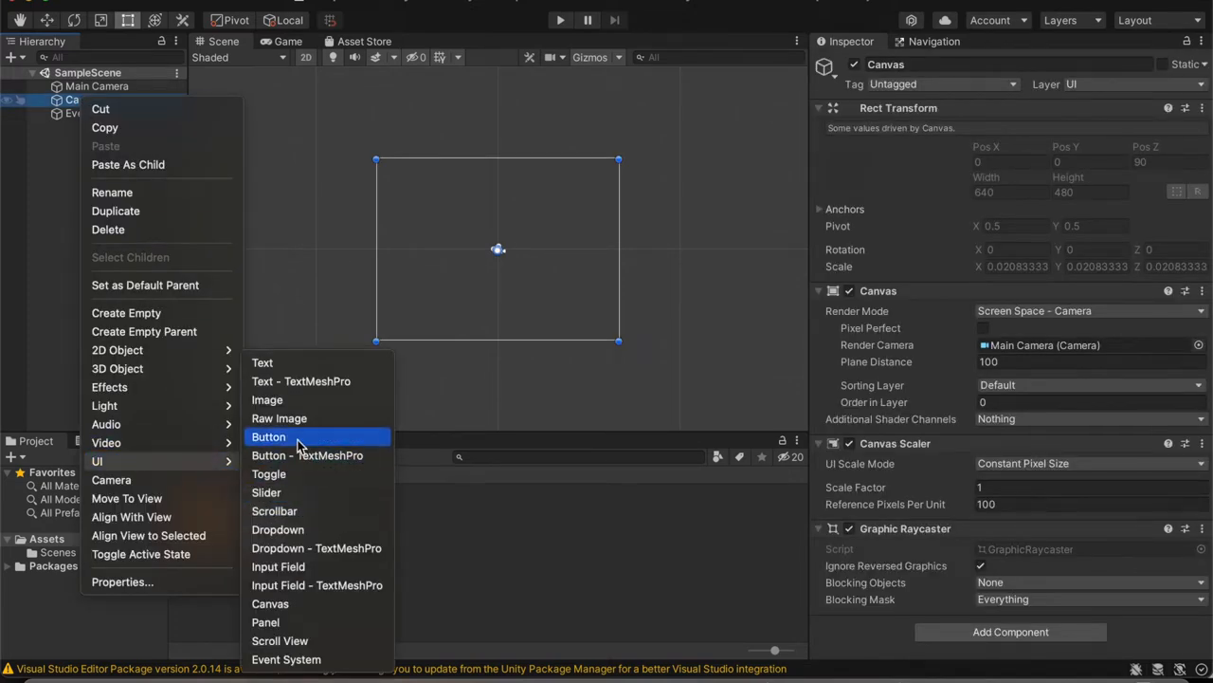
pyautogui.click(268, 437)
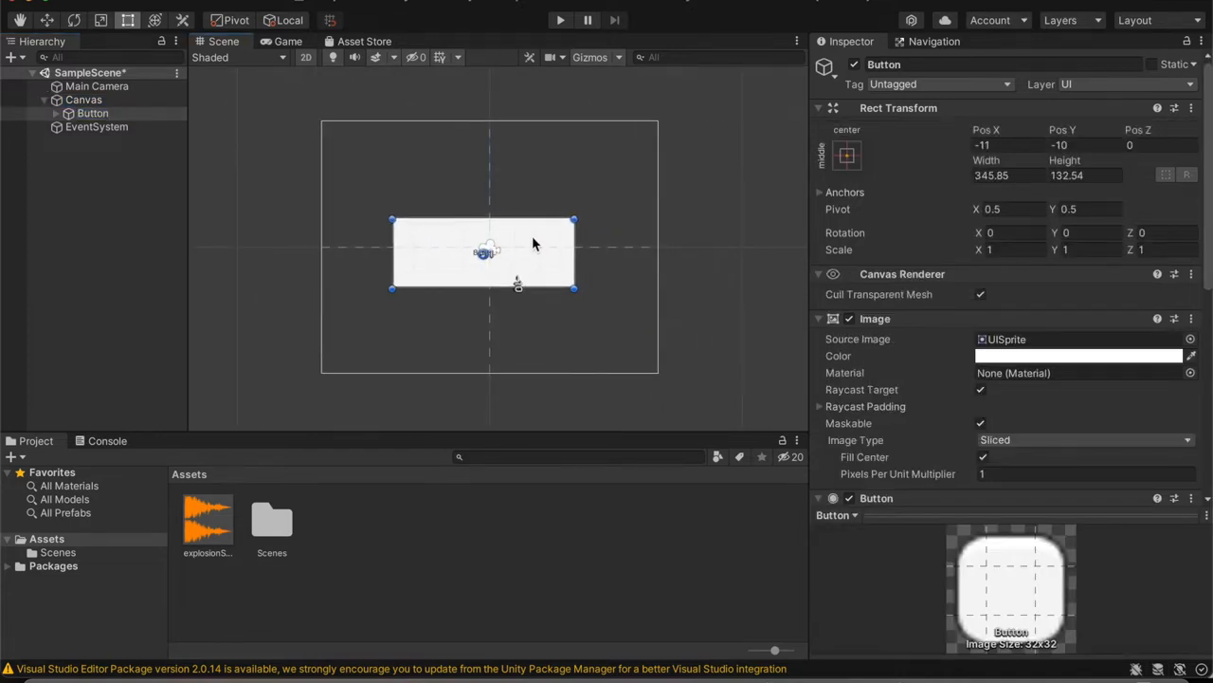
pyautogui.click(287, 40)
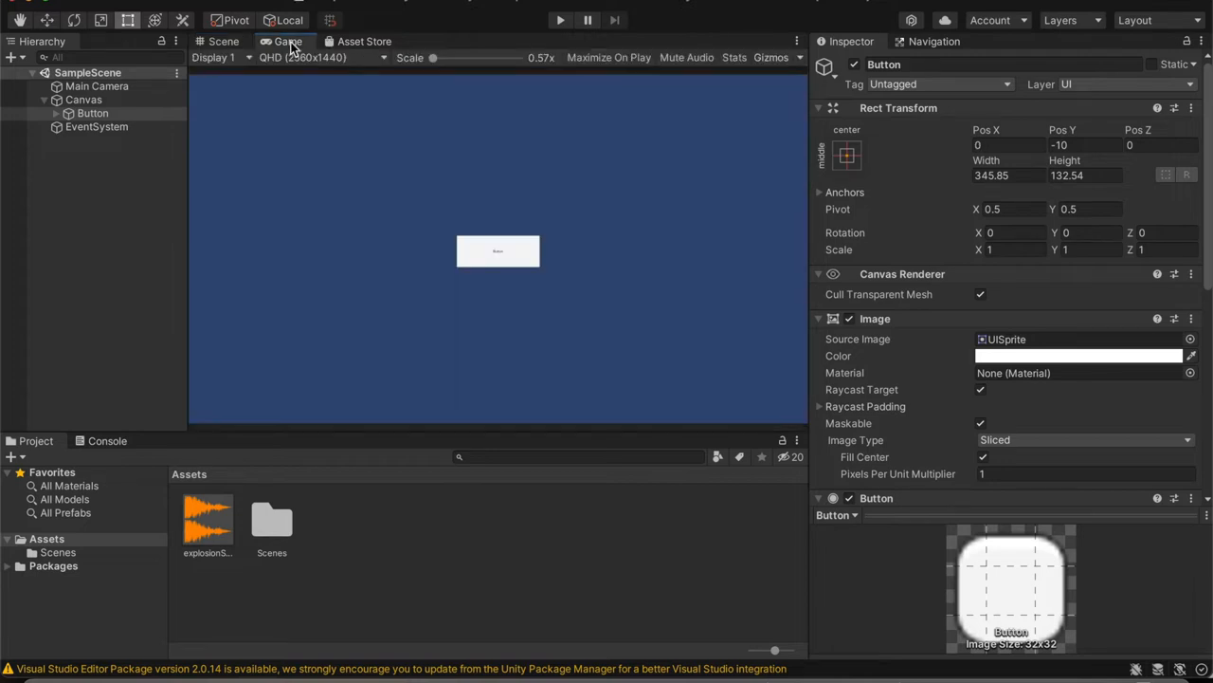
pyautogui.click(224, 41)
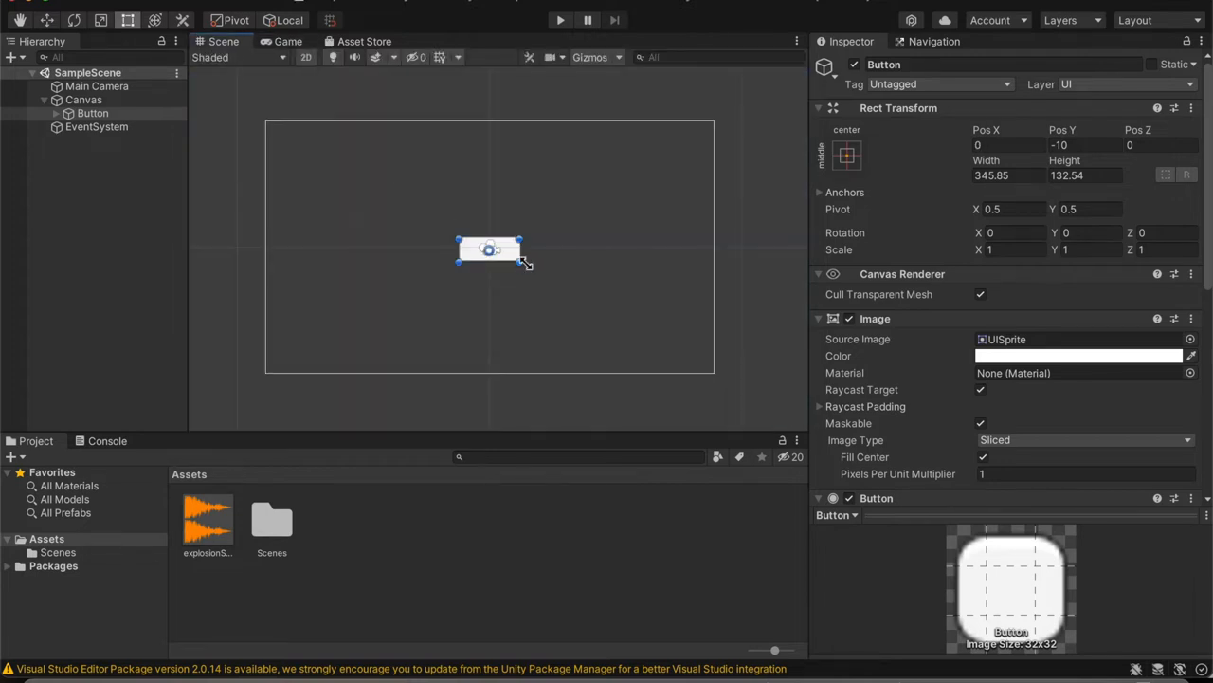
# Enlarge the button, centre it on the canvas and expand it to show its Text child
pyautogui.moveTo(521, 255); pyautogui.dragTo(661, 300)
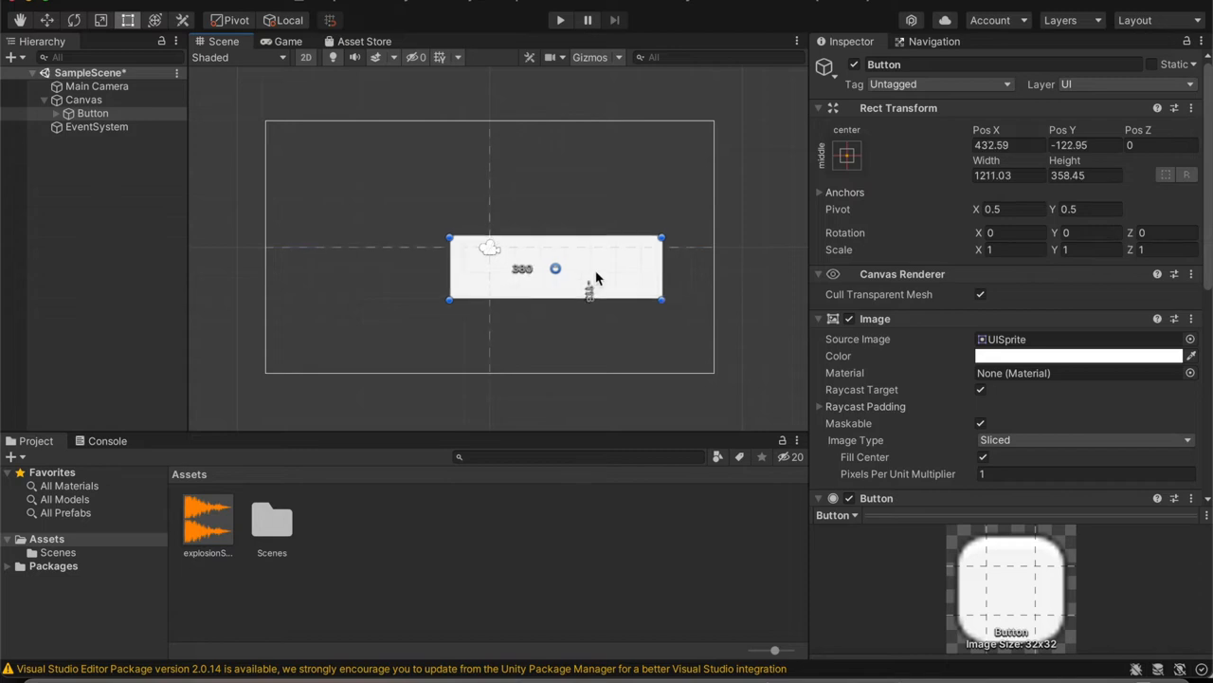
pyautogui.moveTo(555, 268); pyautogui.dragTo(486, 248)
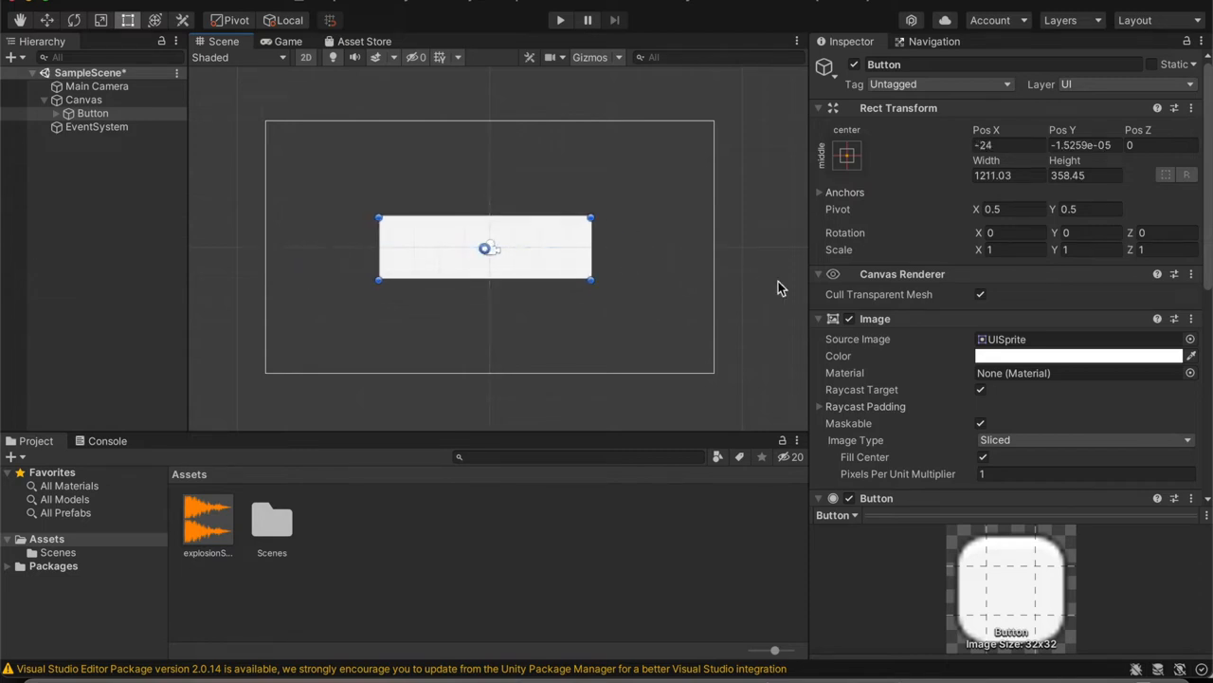
pyautogui.click(54, 113)
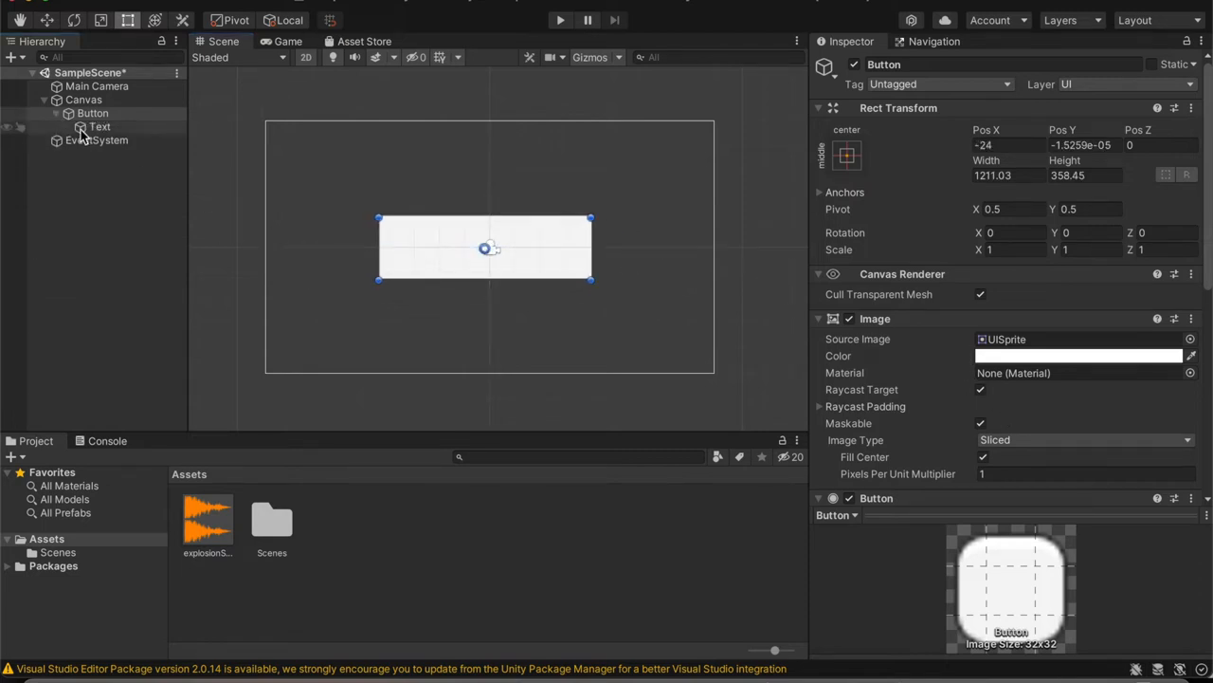
# Set the Button's Text child to 'Play Sound Effect' and return to the Scene view
pyautogui.click(100, 126)
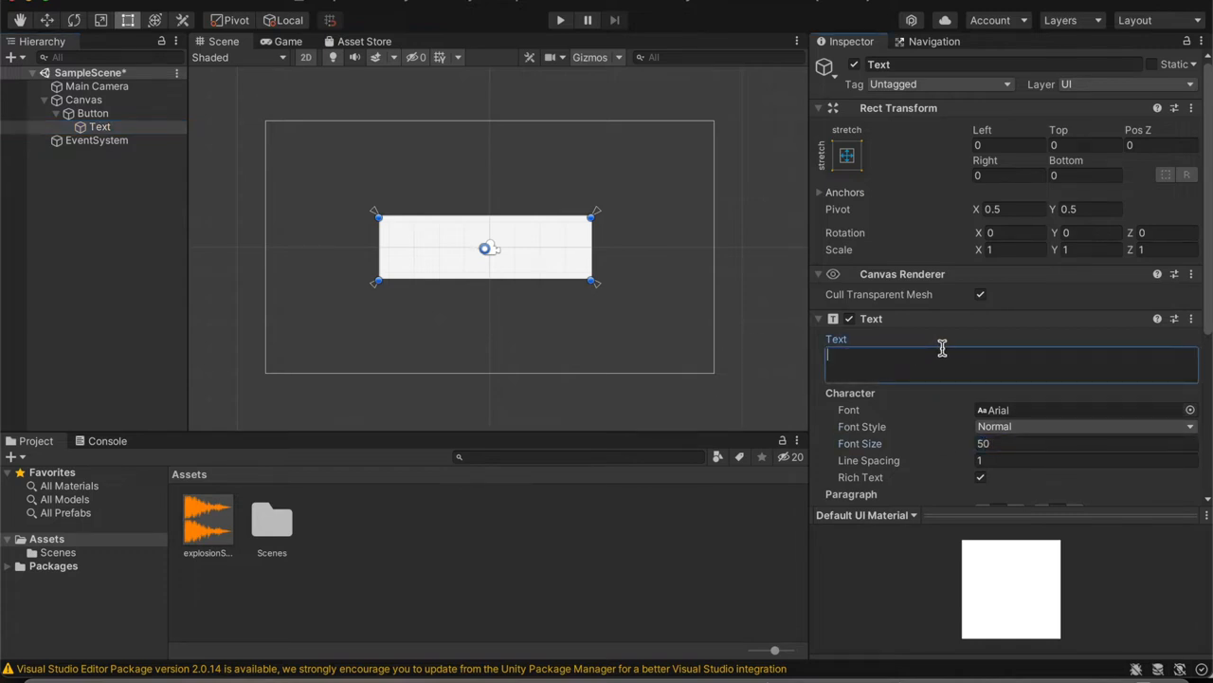
pyautogui.write('Play Sound Ef')
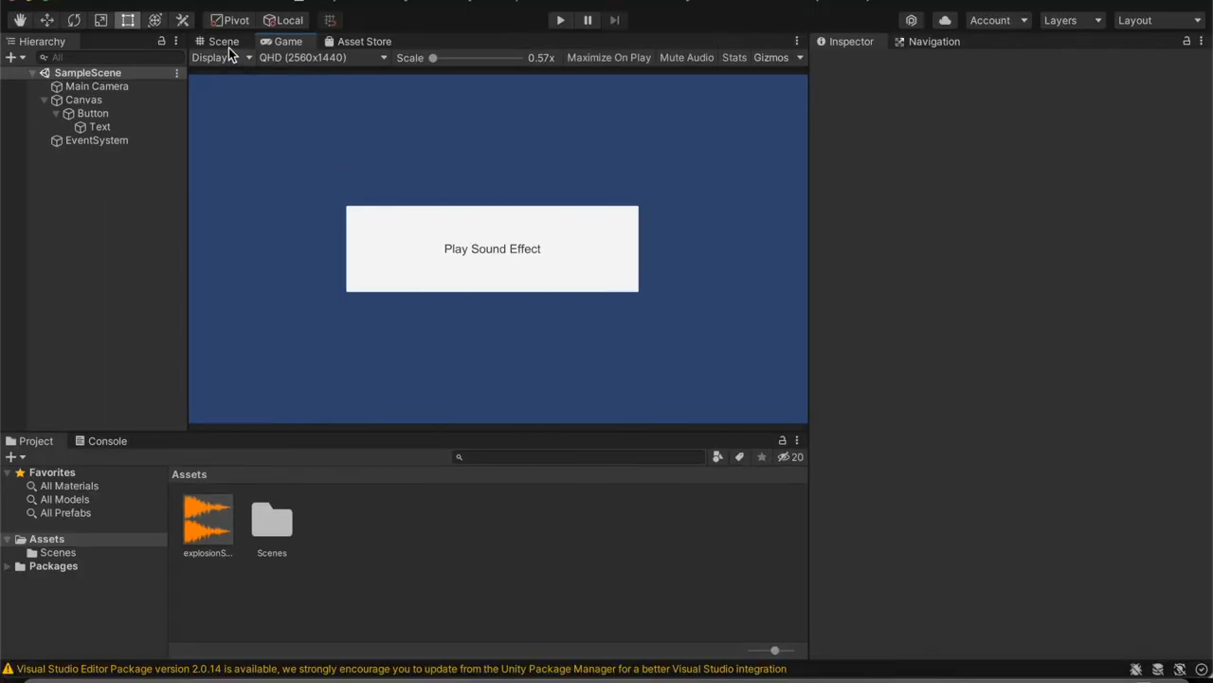
pyautogui.click(224, 41)
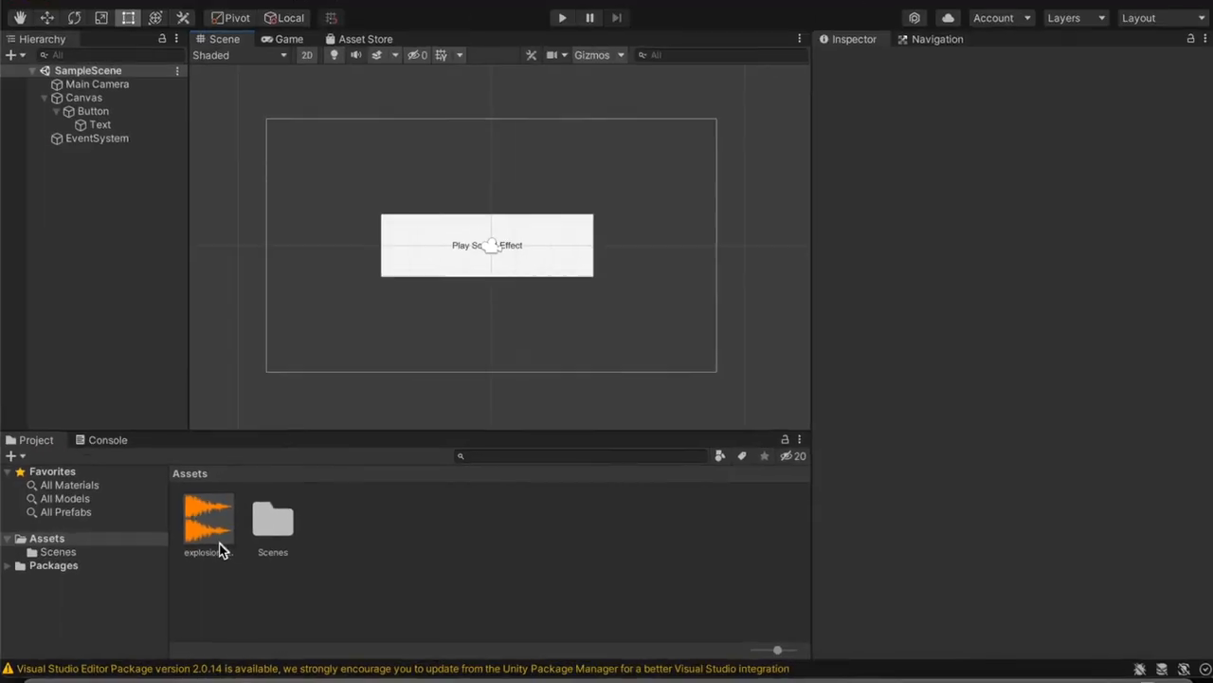
pyautogui.click(208, 519)
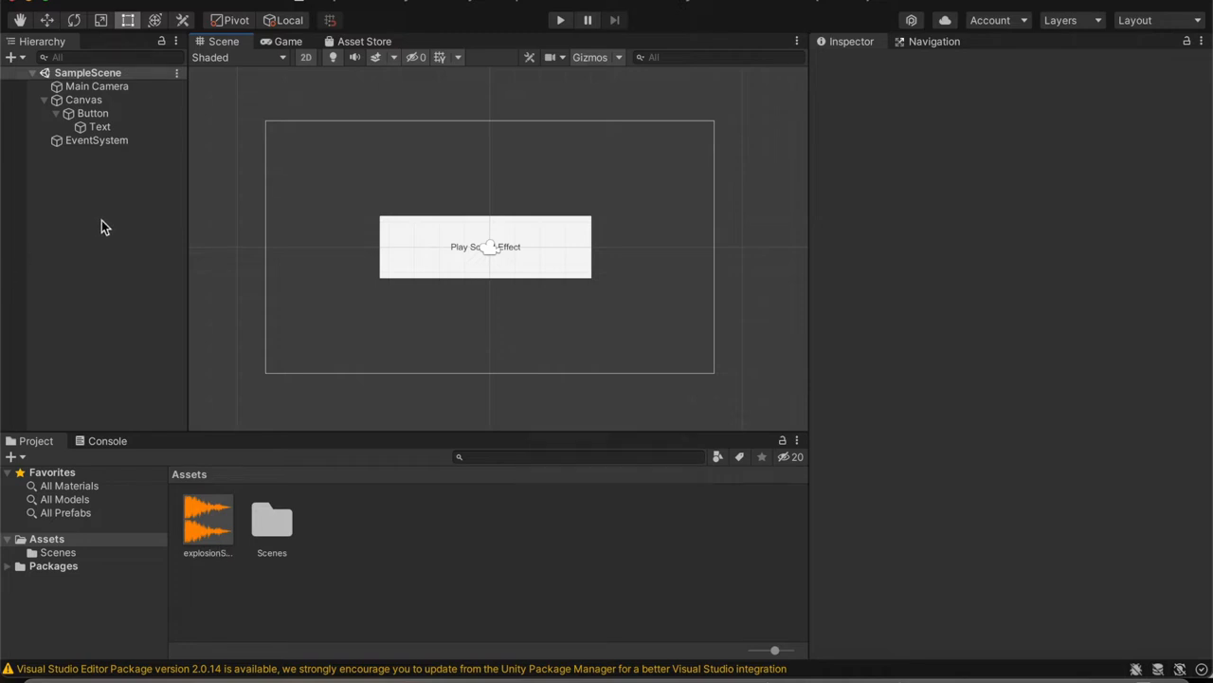
pyautogui.moveTo(393, 494)
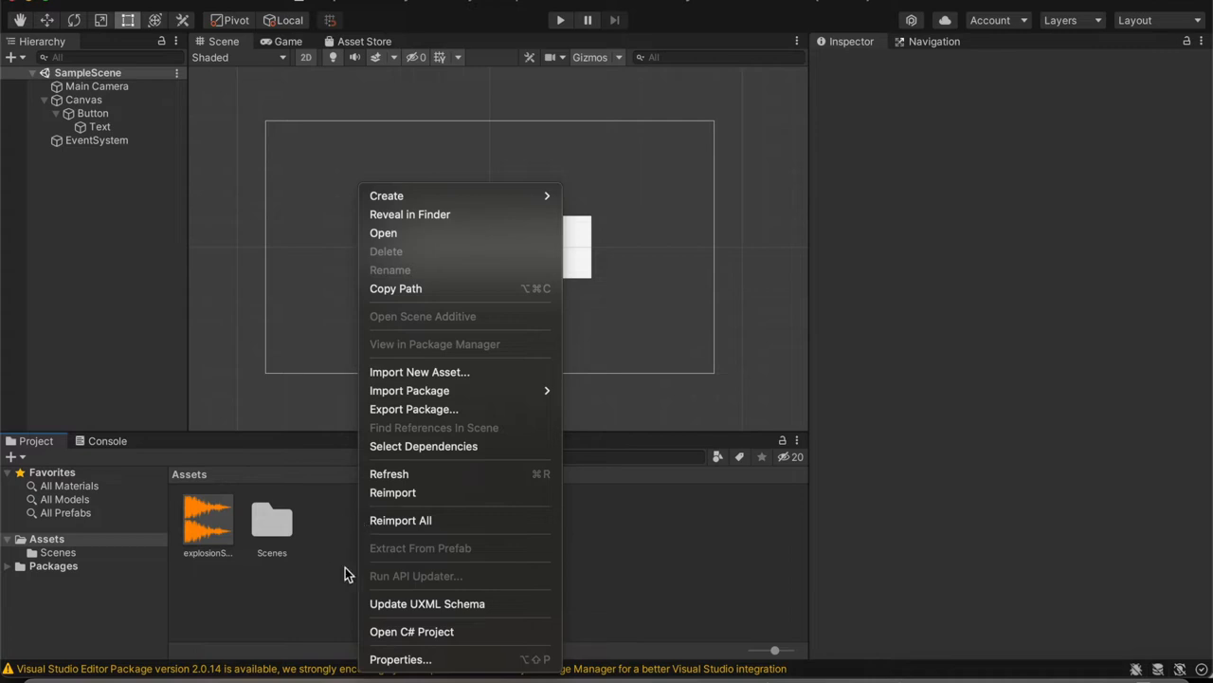
pyautogui.moveTo(417, 195)
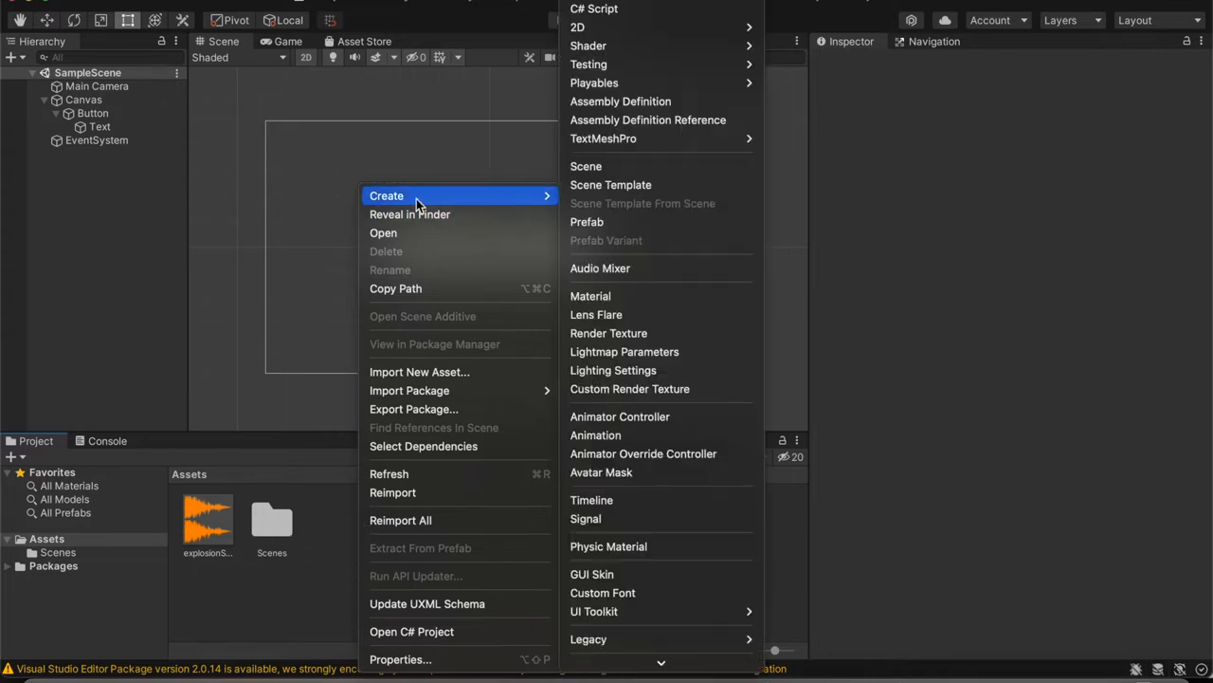
pyautogui.moveTo(593, 9)
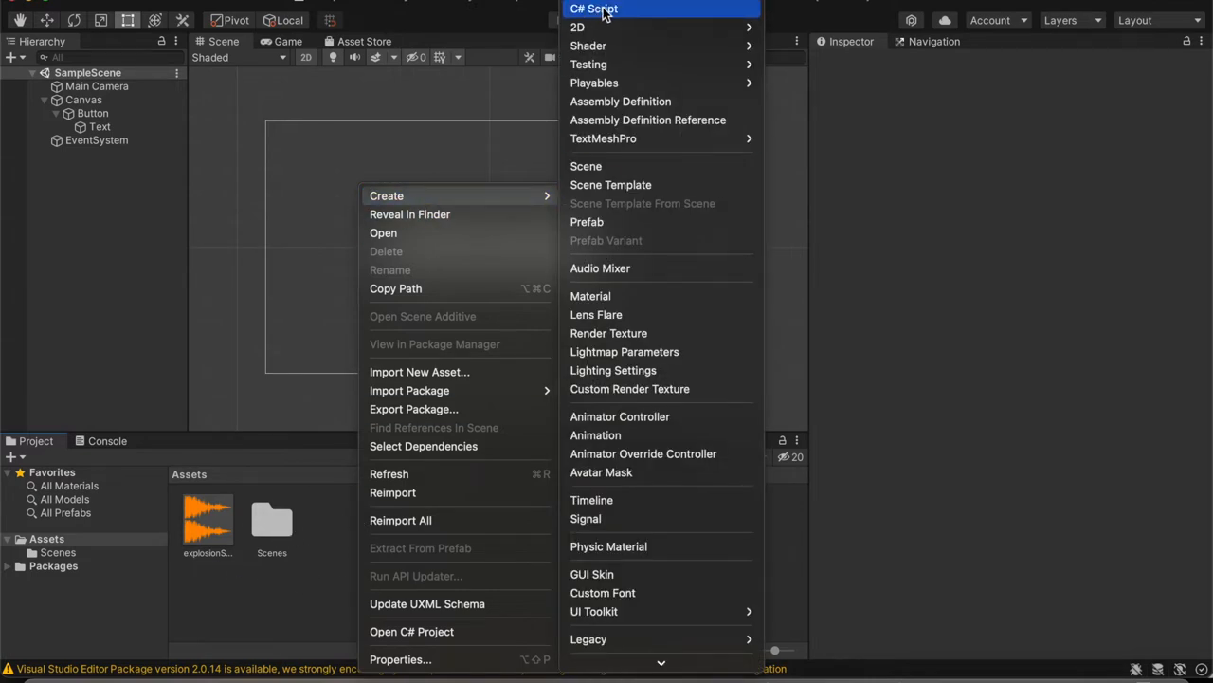
# Create a C# script asset named PlaySound
pyautogui.click(594, 8)
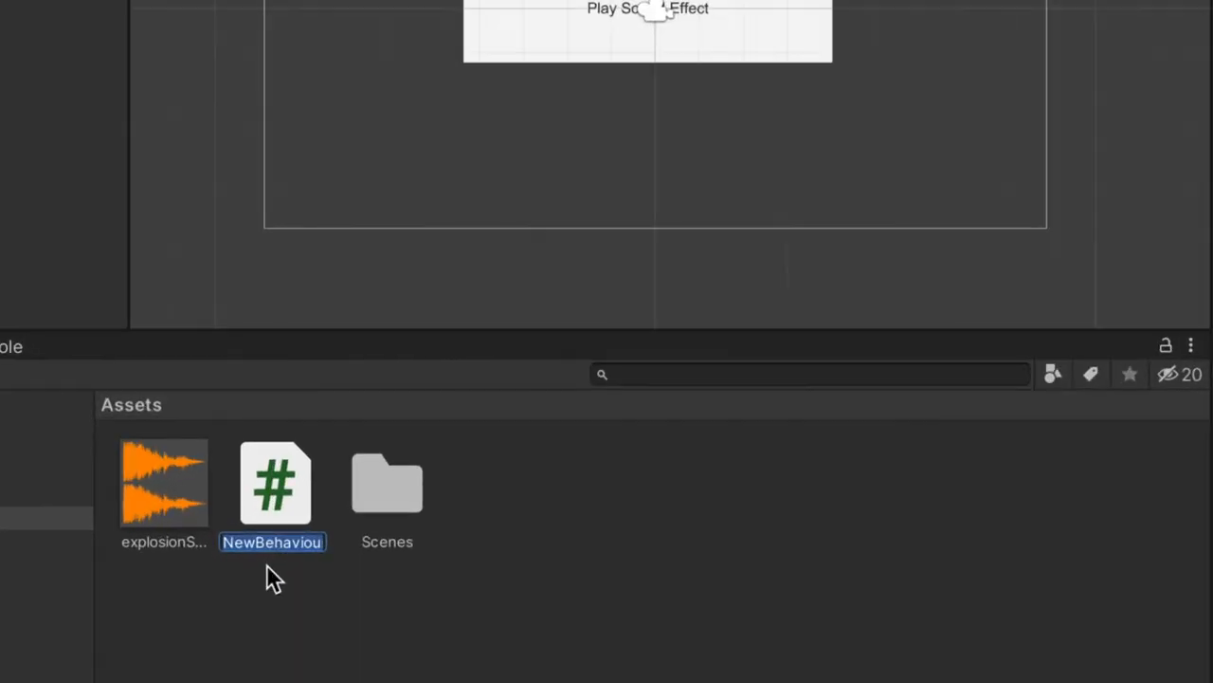
pyautogui.write('PlaySound')
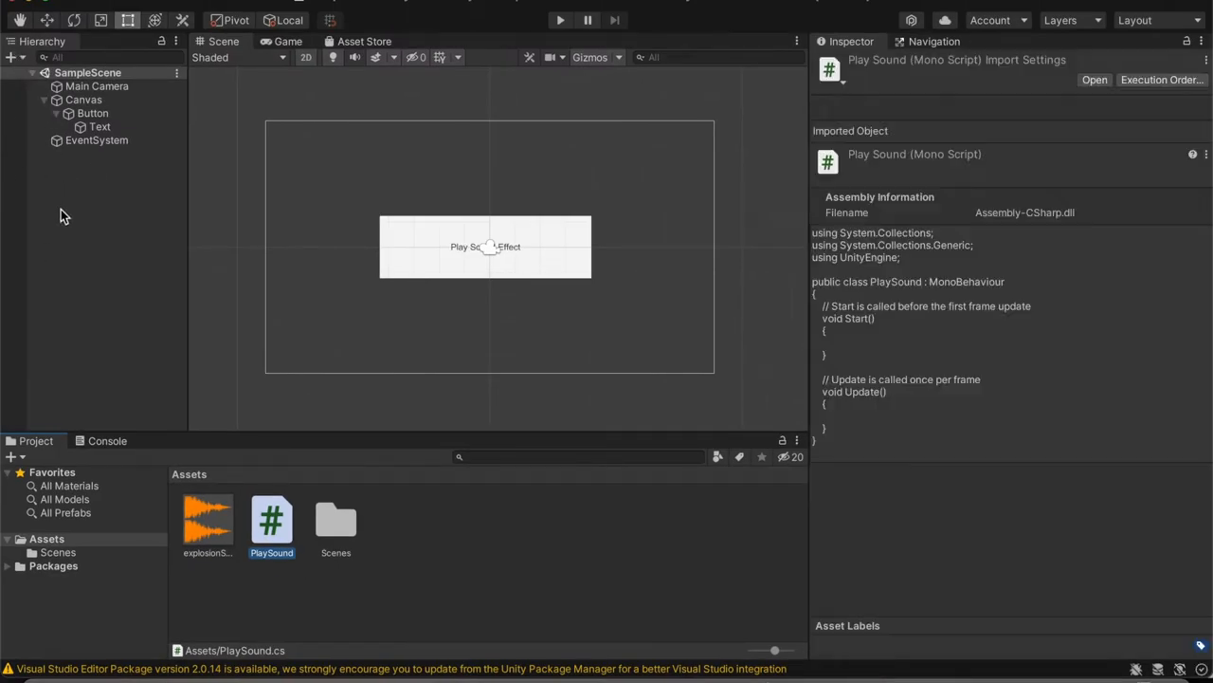
# Create an empty GameObject in the Hierarchy, name it AudioSource, then deselect it
pyautogui.rightClick(61, 213)
pyautogui.write('AudioSour')
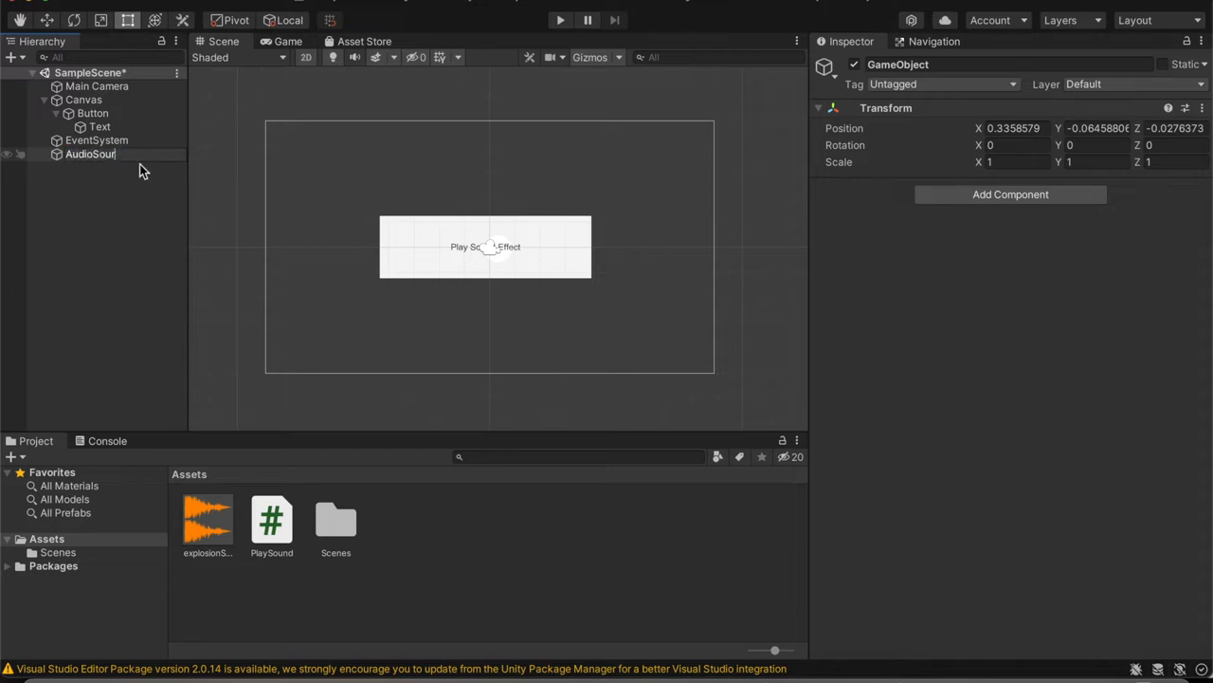
pyautogui.click(96, 153)
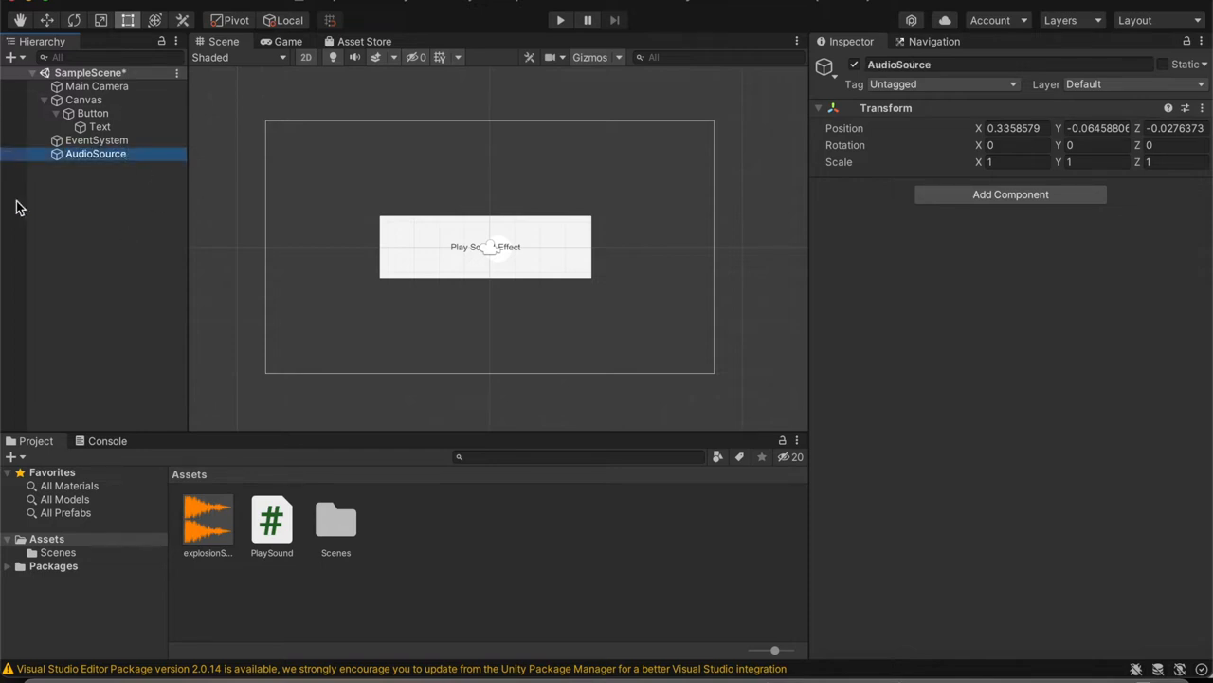
pyautogui.moveTo(106, 209)
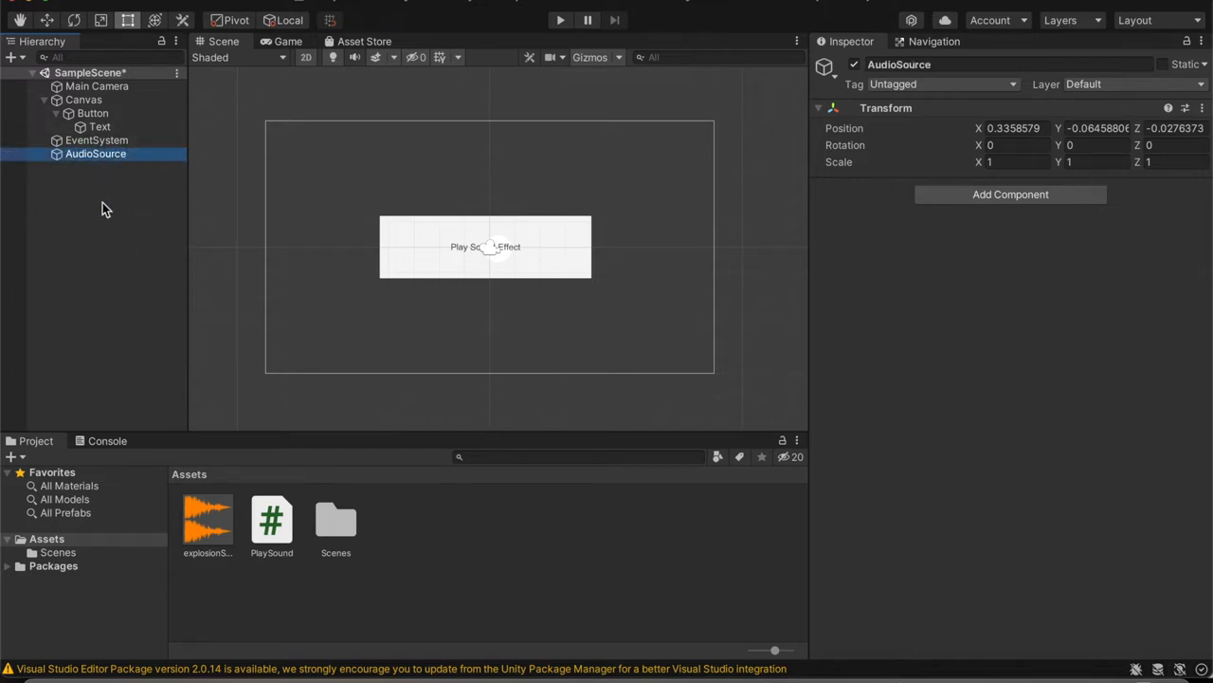
pyautogui.moveTo(147, 194)
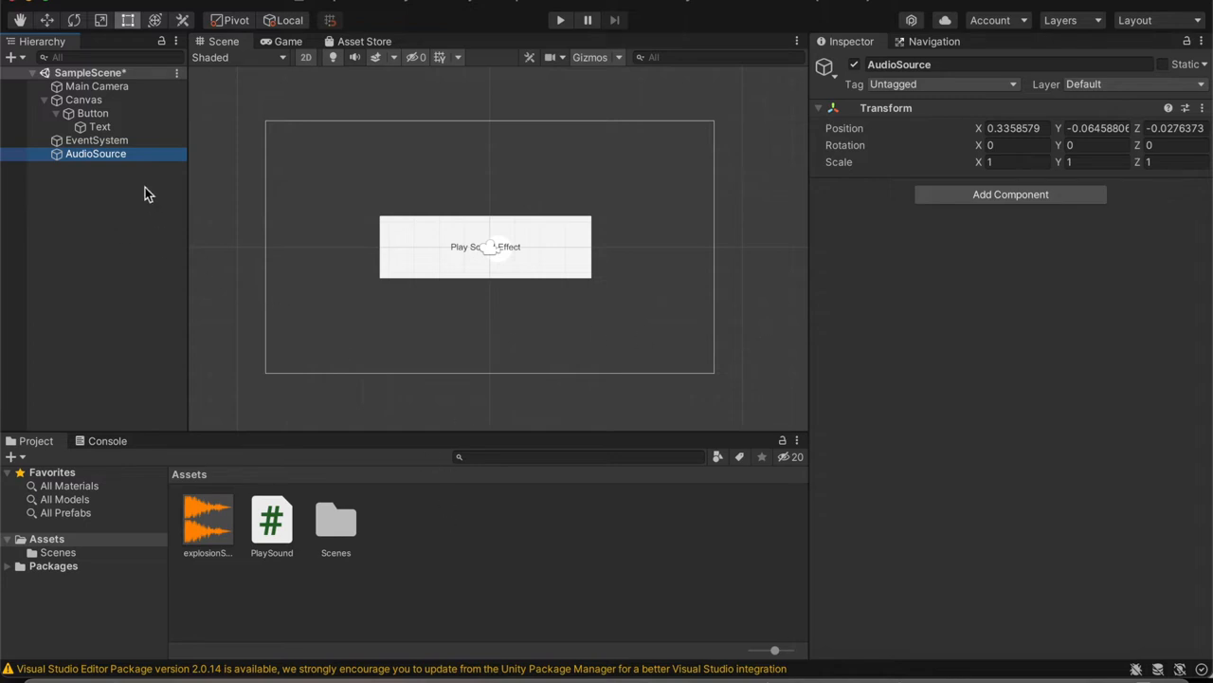
pyautogui.click(207, 519)
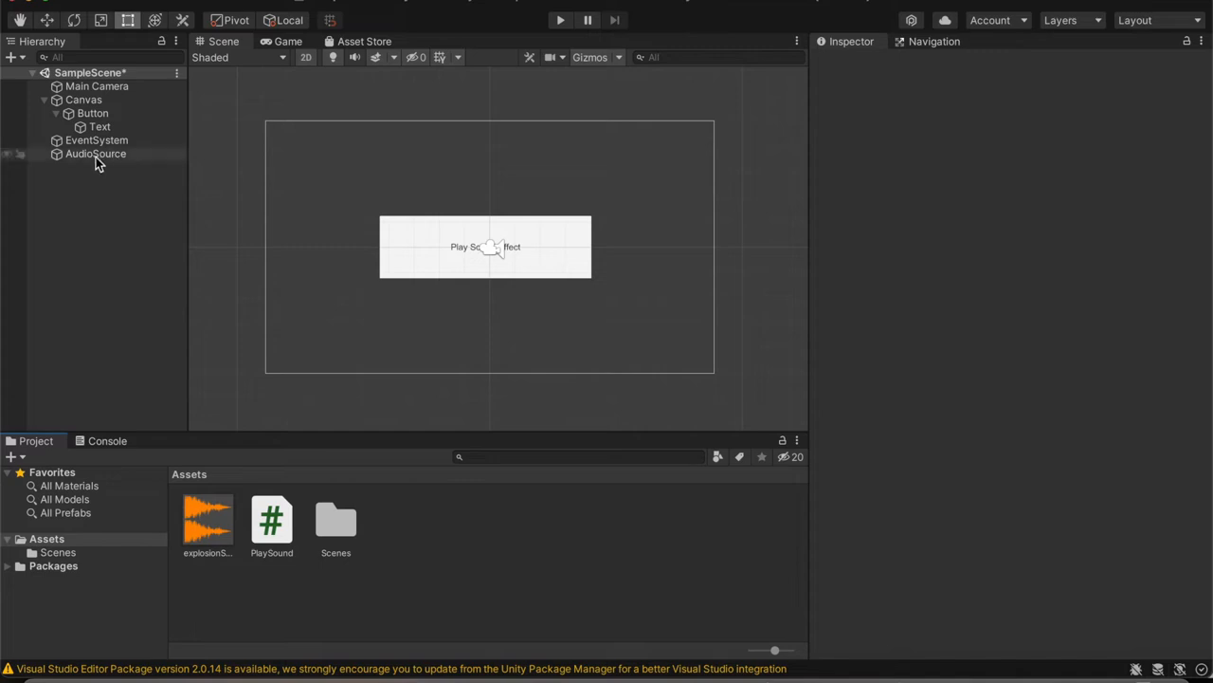
# Set AudioSource's Audio Source clip to explosionSound and turn off Play On Awake
pyautogui.click(95, 154)
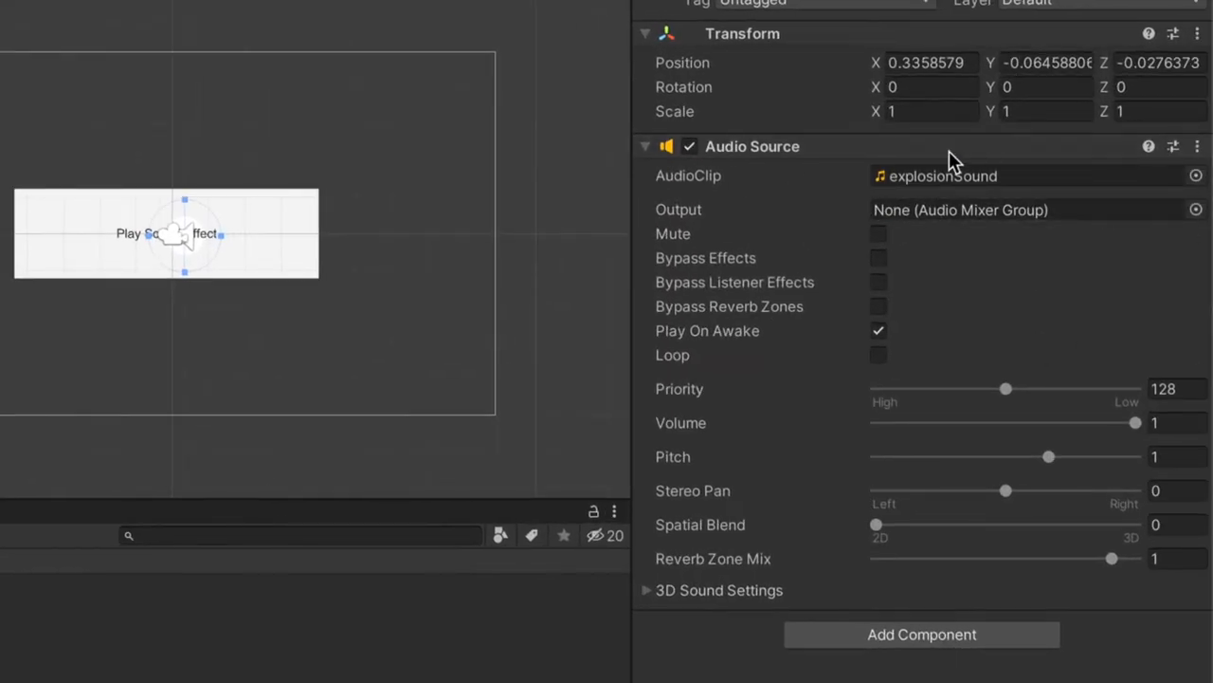
pyautogui.scroll(-3)
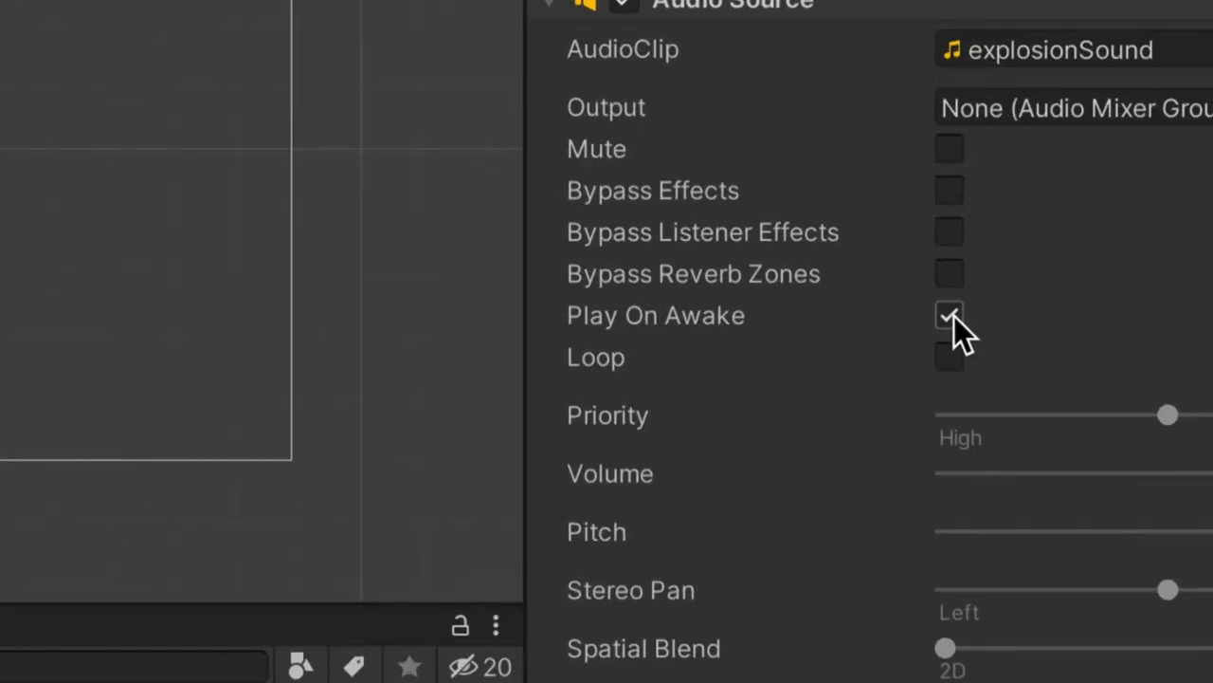
pyautogui.click(949, 315)
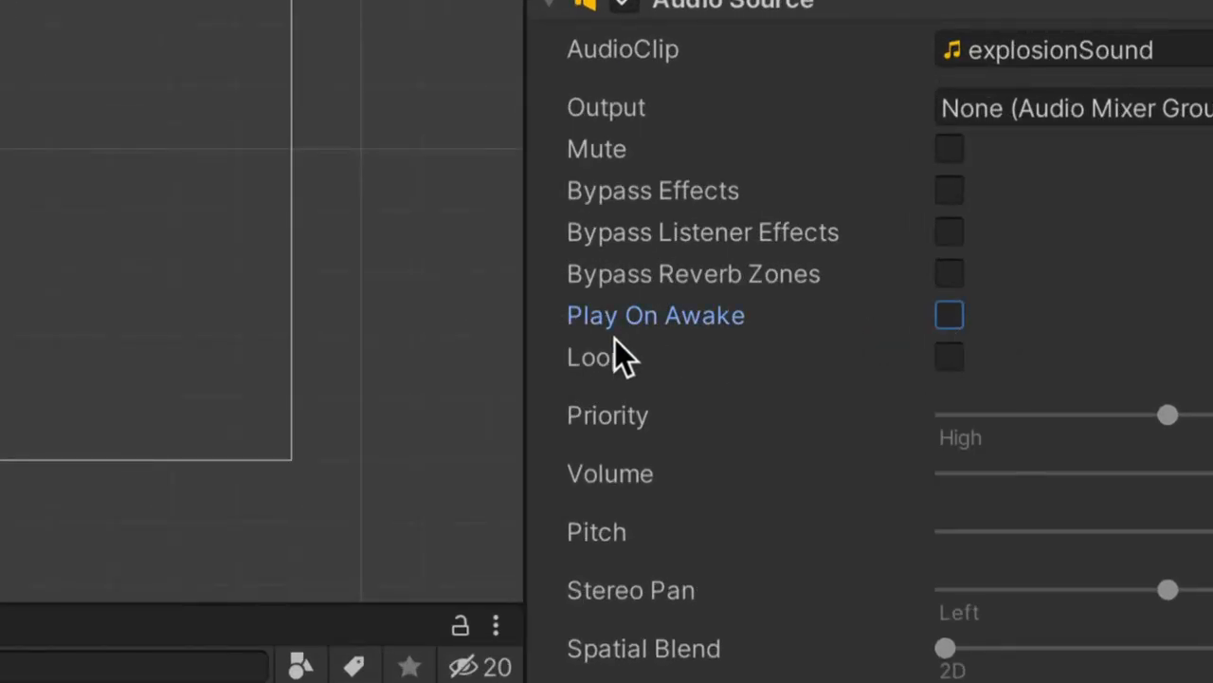
pyautogui.moveTo(365, 332)
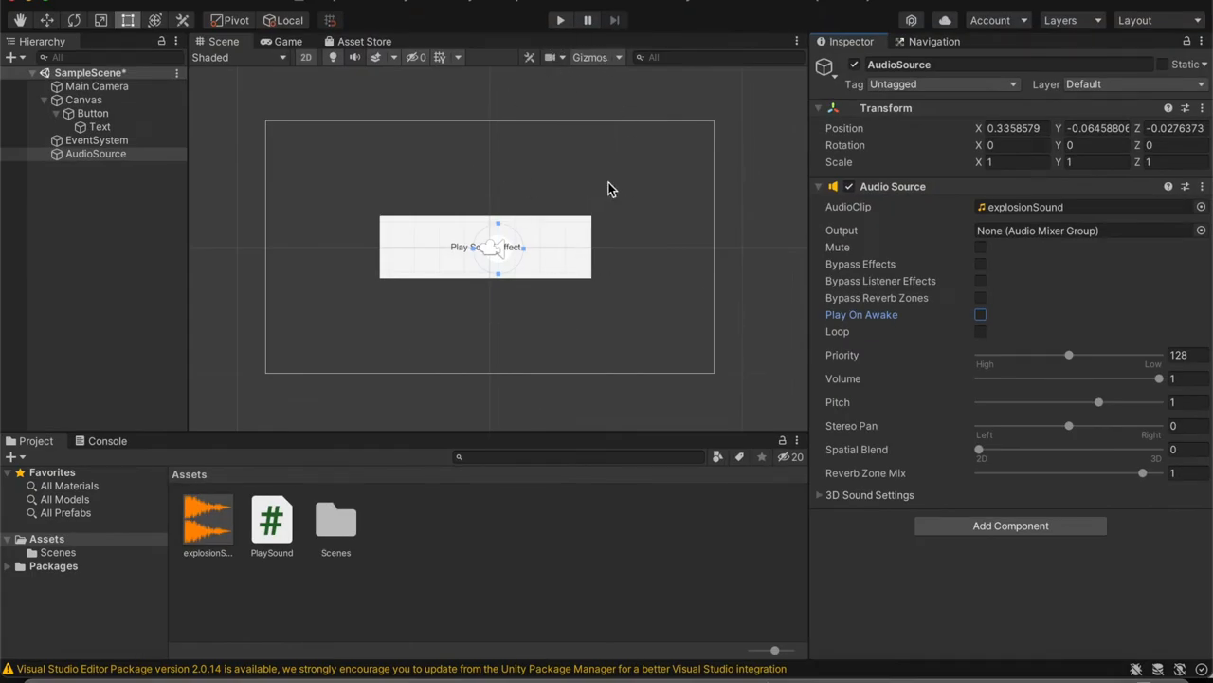
pyautogui.moveTo(489, 306)
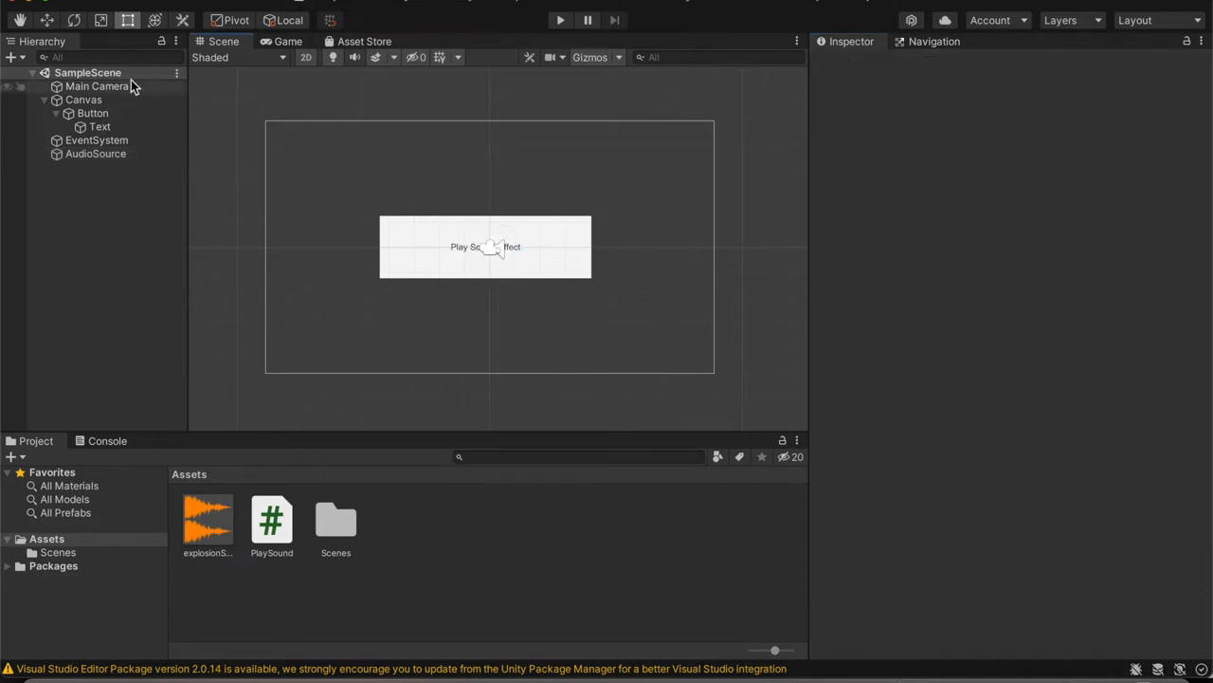
# Add the Play Sound script component to Main Camera via an Add Component search for 'PlaySo'
pyautogui.click(98, 86)
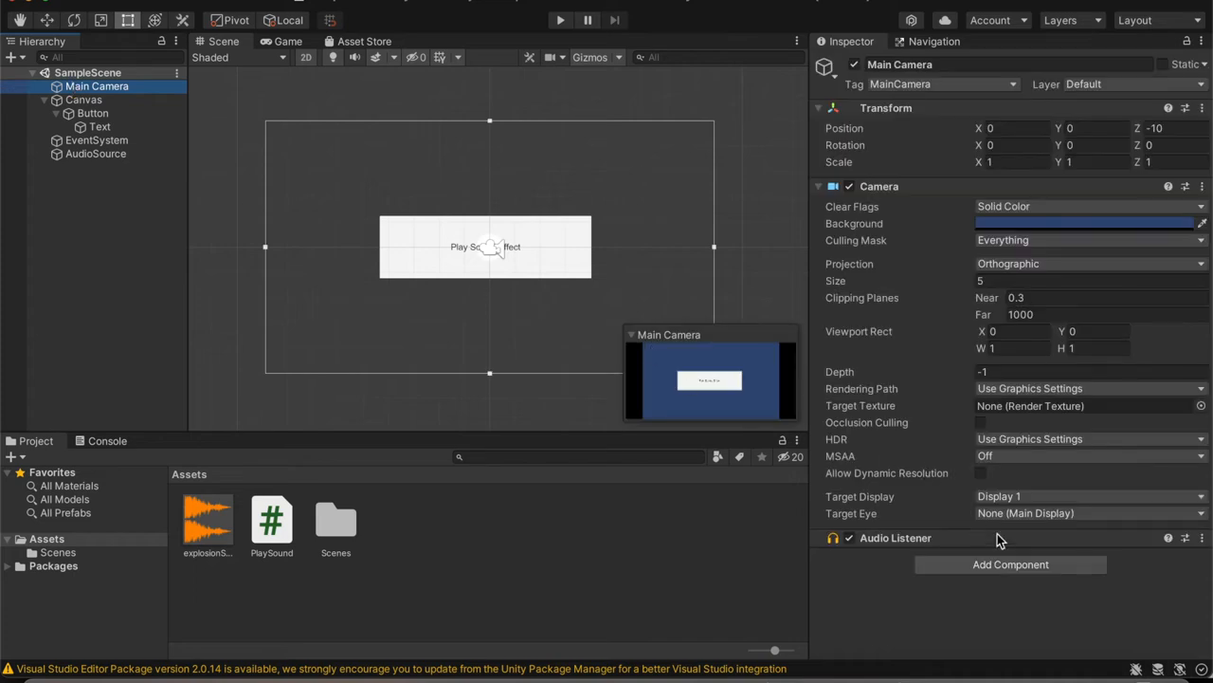
pyautogui.click(1010, 564)
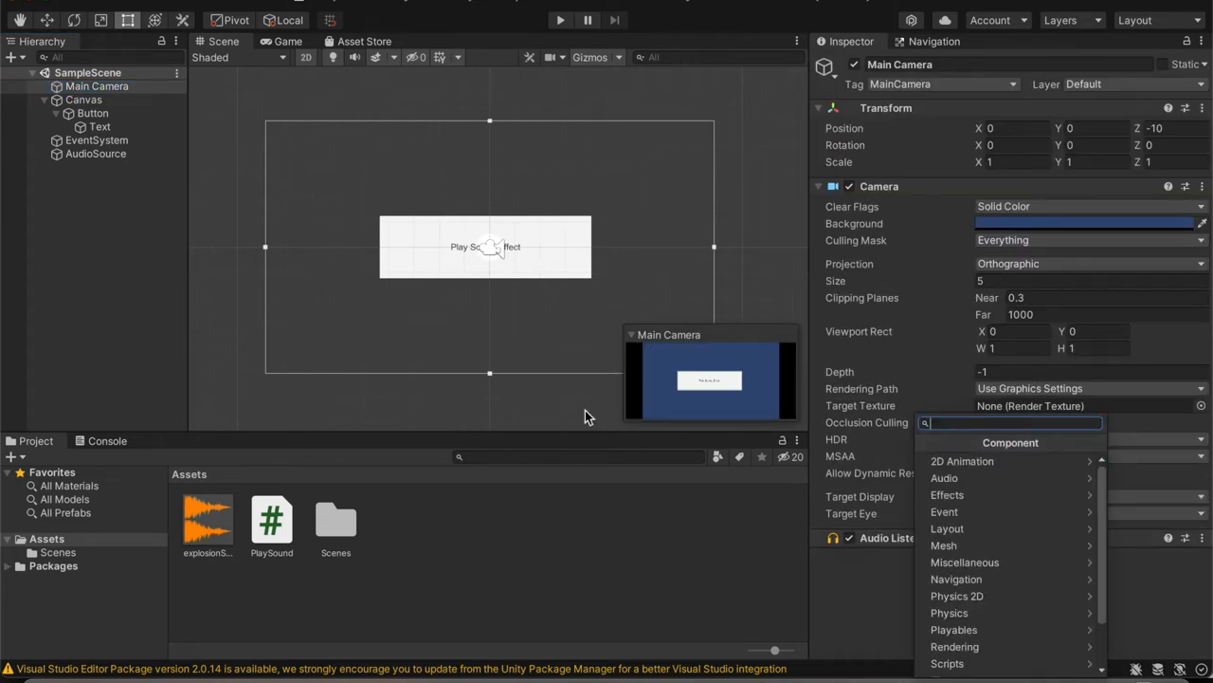
pyautogui.moveTo(715, 507)
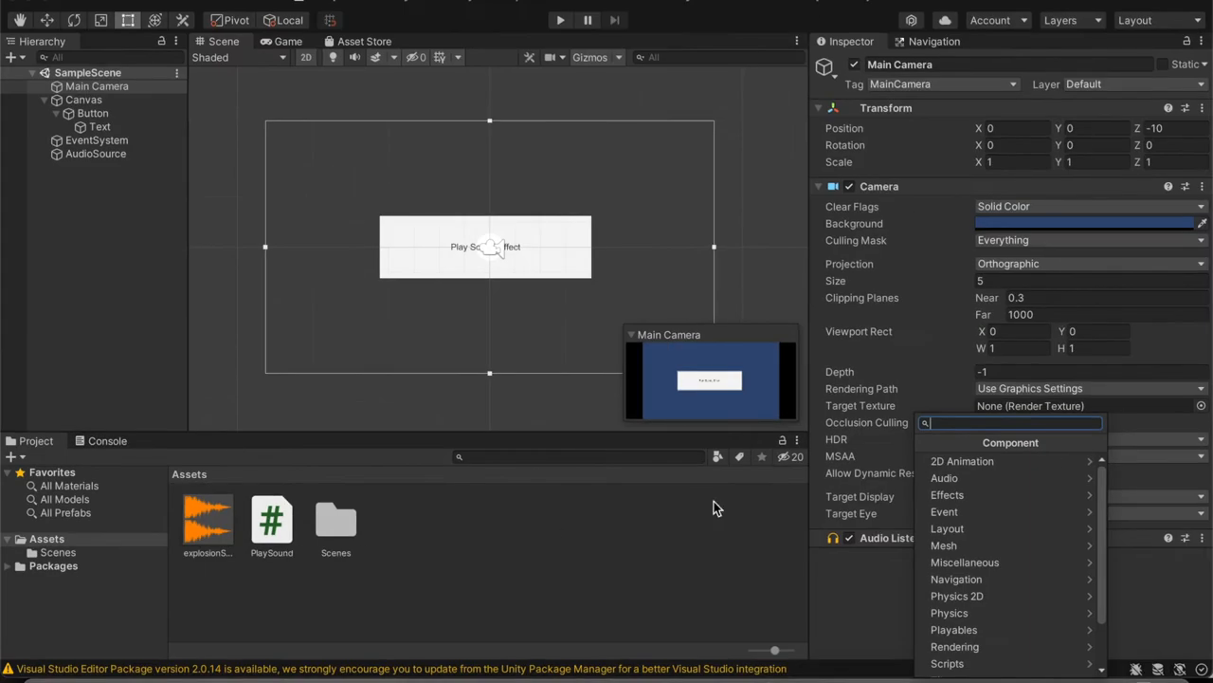
pyautogui.write('PlaySo')
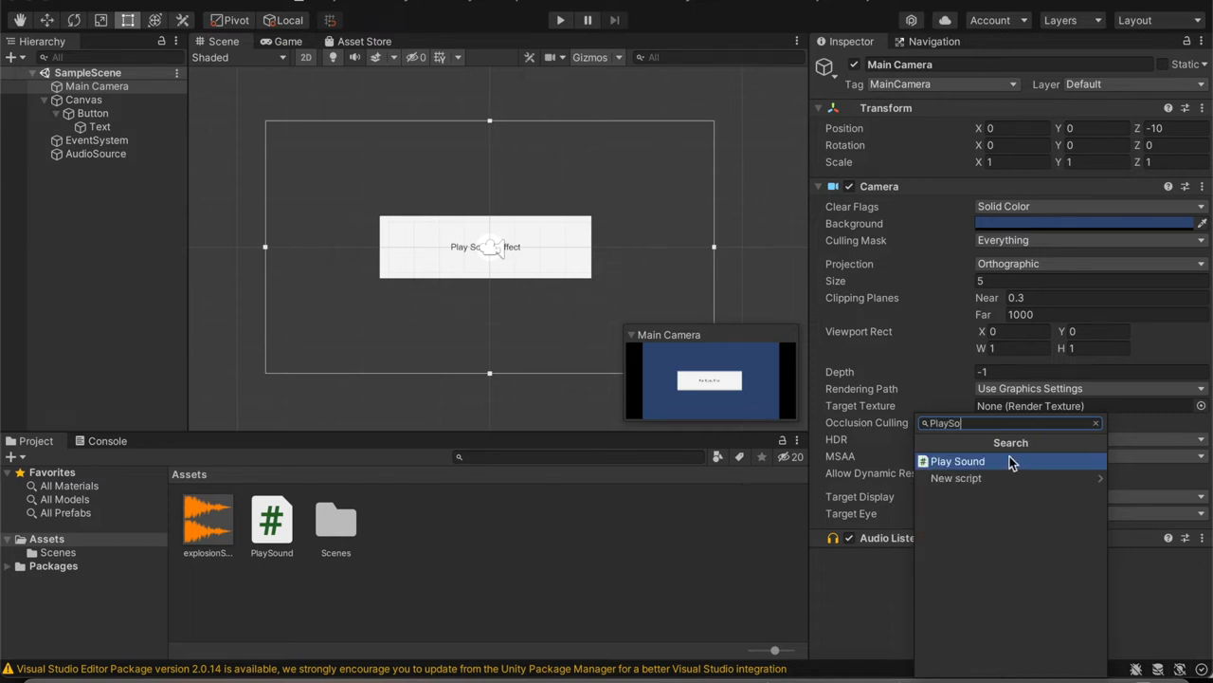
pyautogui.click(957, 460)
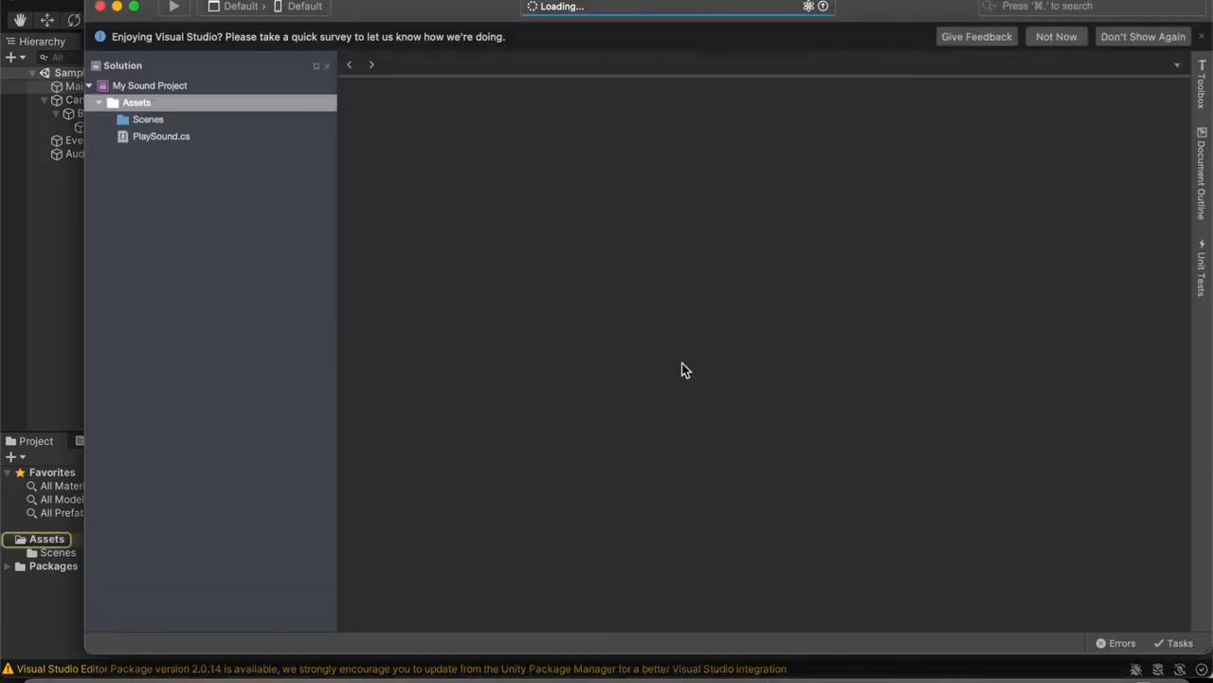
# Open PlaySound.cs and declare 'public AudioSource soundPlayer;' in the class
pyautogui.doubleClick(161, 136)
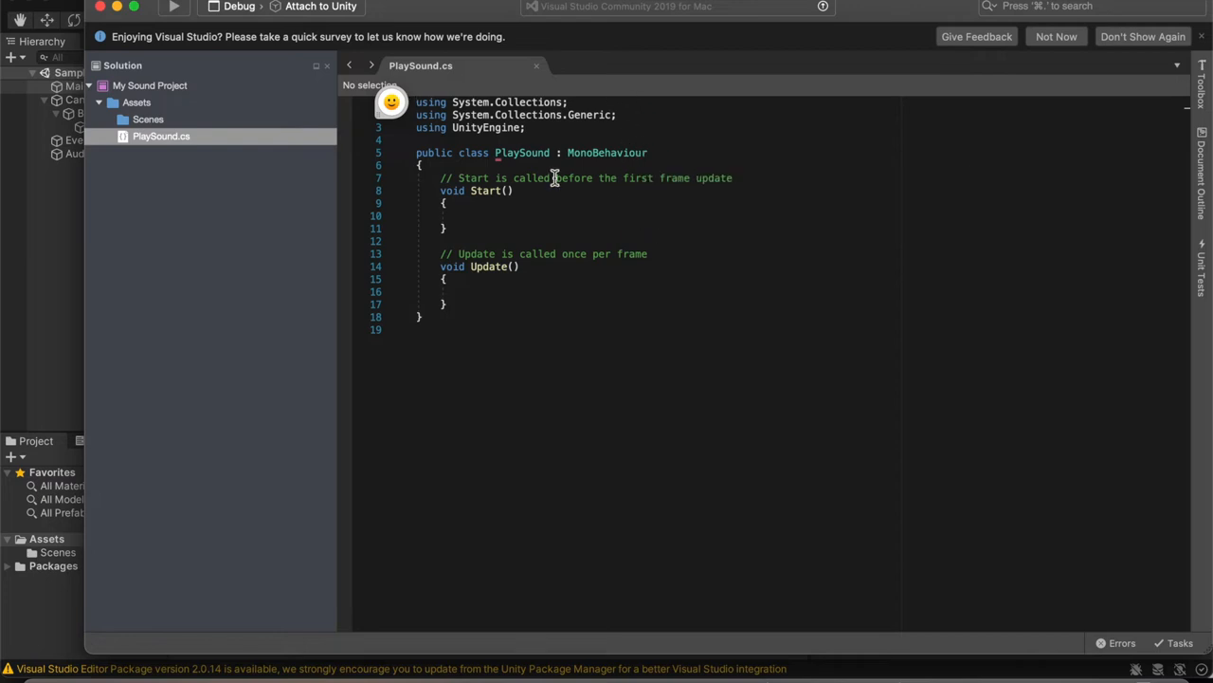
pyautogui.click(464, 215)
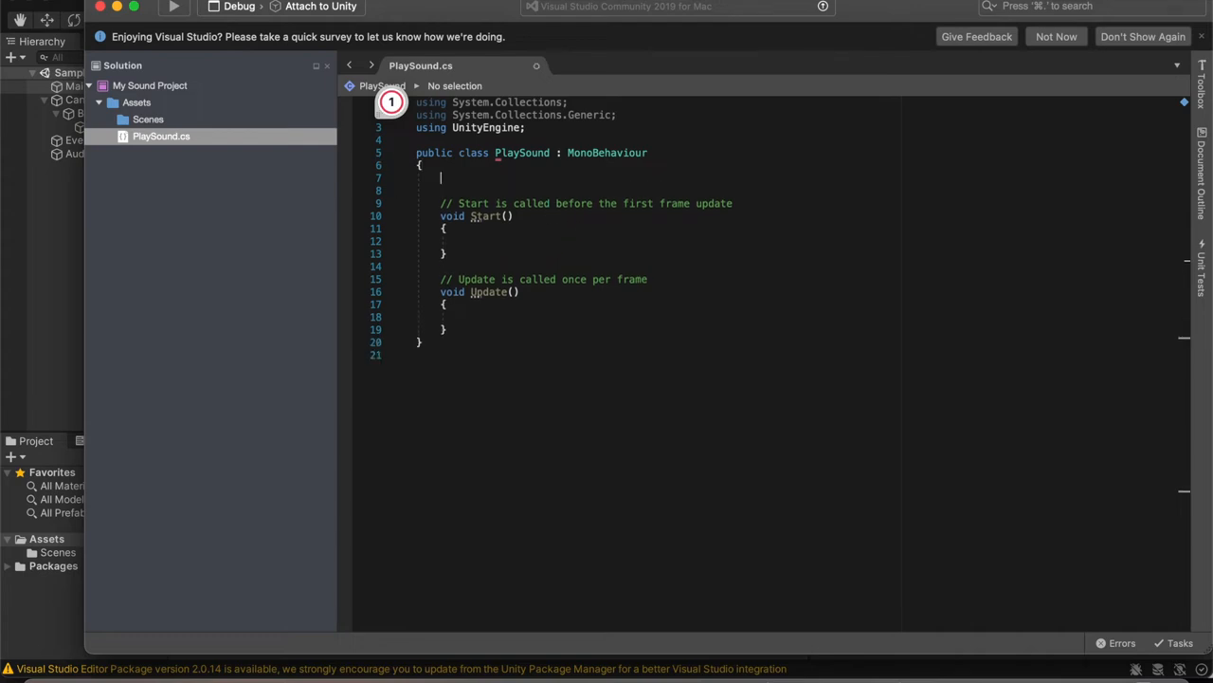
pyautogui.write('public')
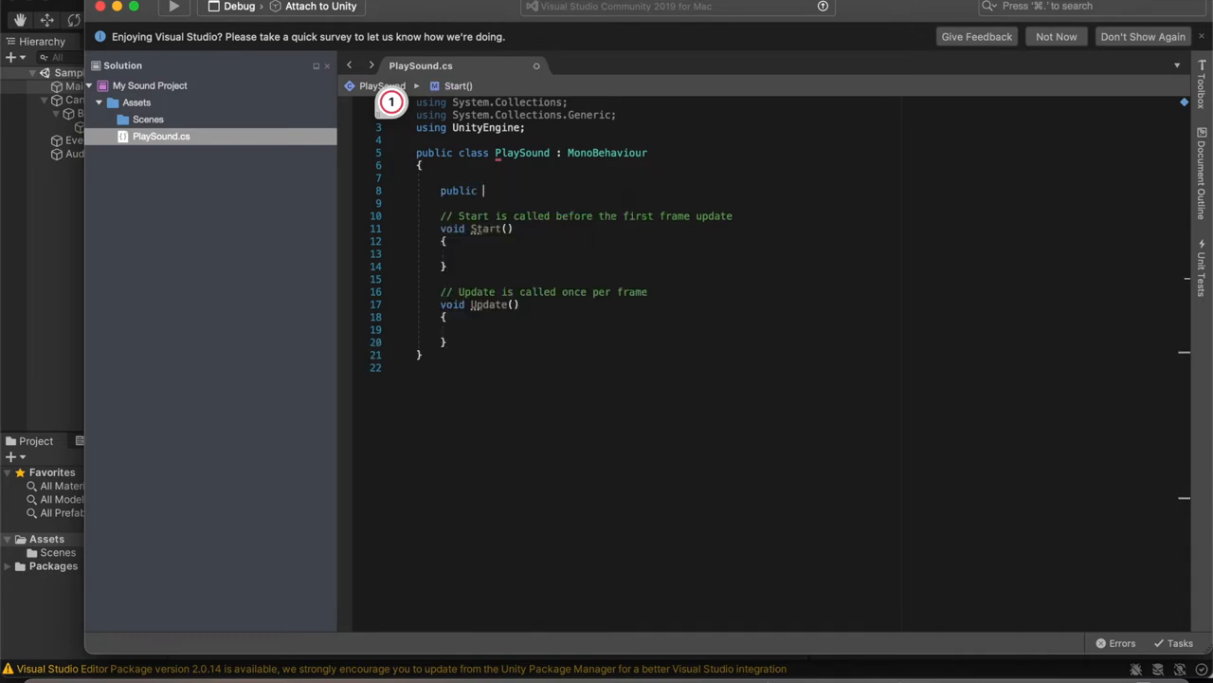
pyautogui.write('AudioSource')
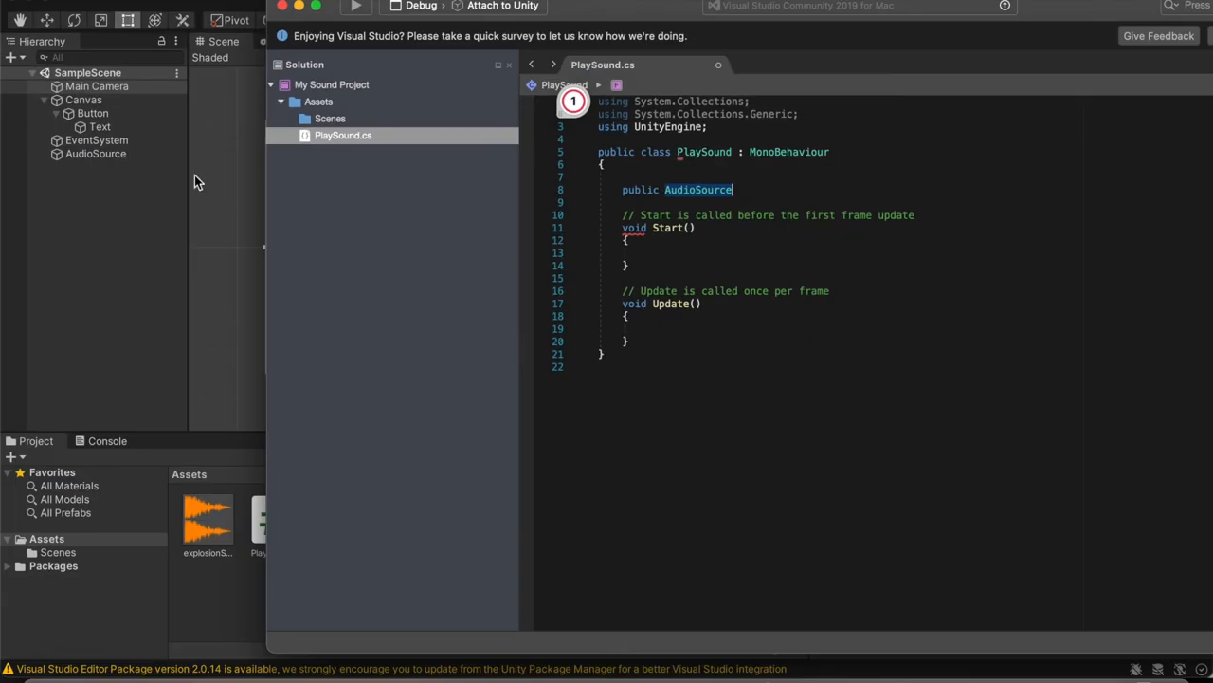
pyautogui.write('sound')
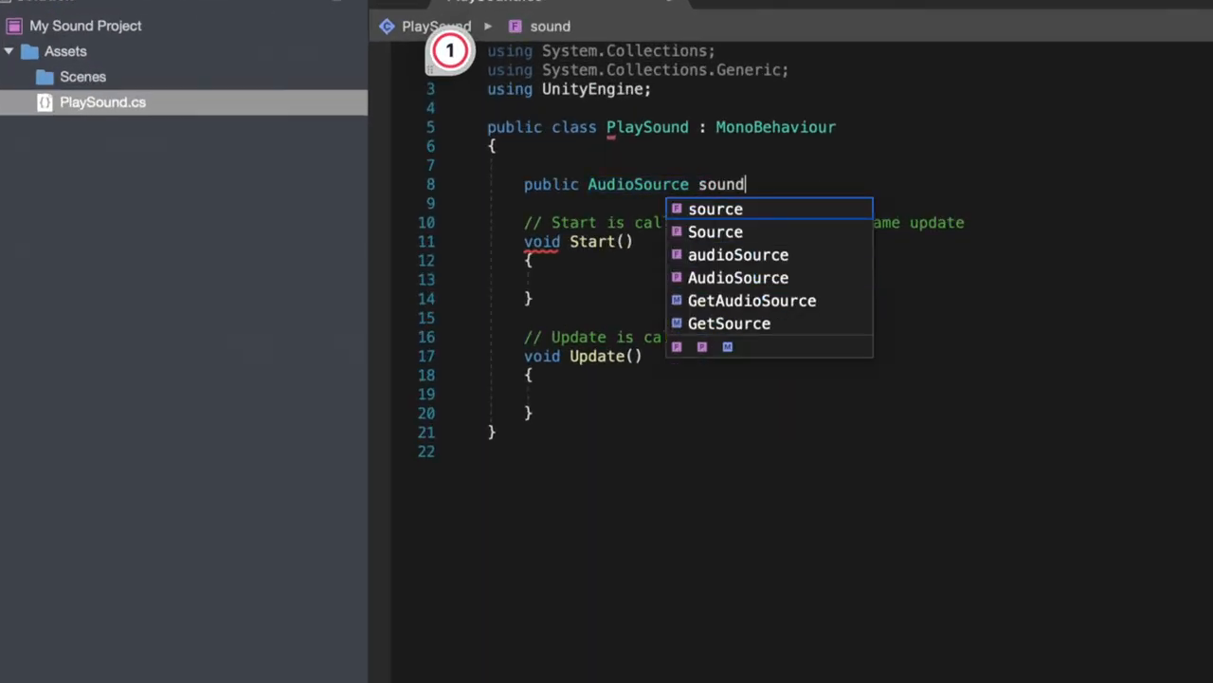
pyautogui.write('Player;')
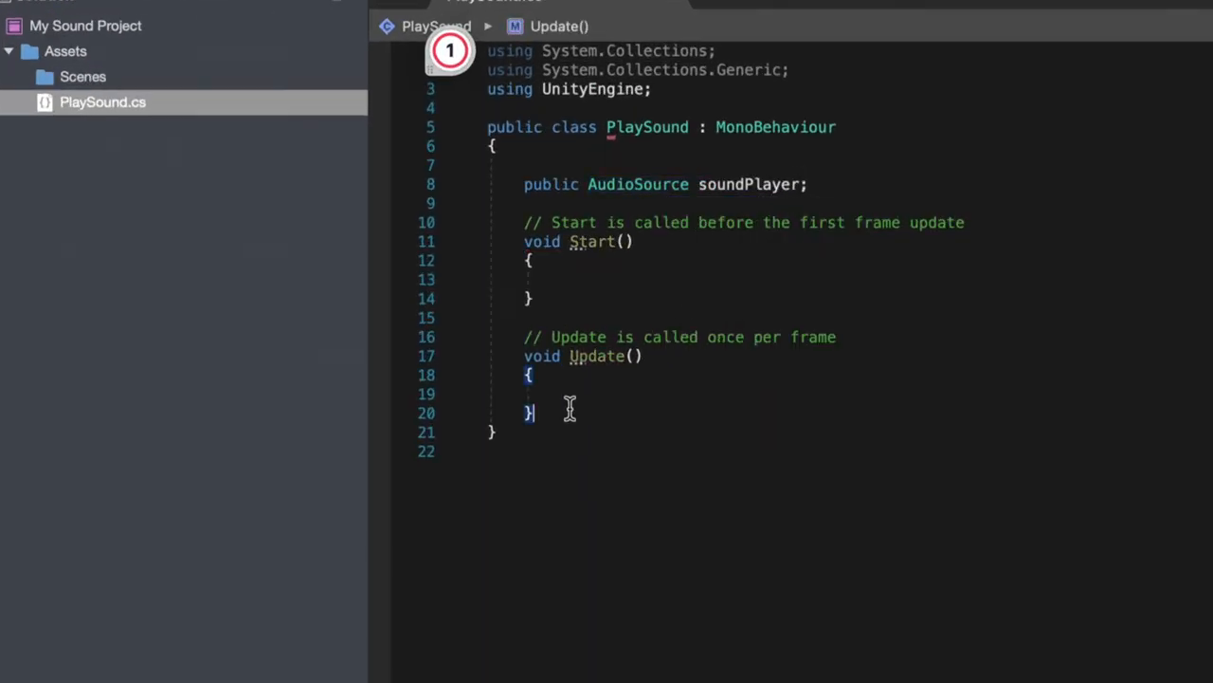
# Add a public playThisSoundEffect() method that calls soundPlayer.Play()
pyautogui.write('public void play')
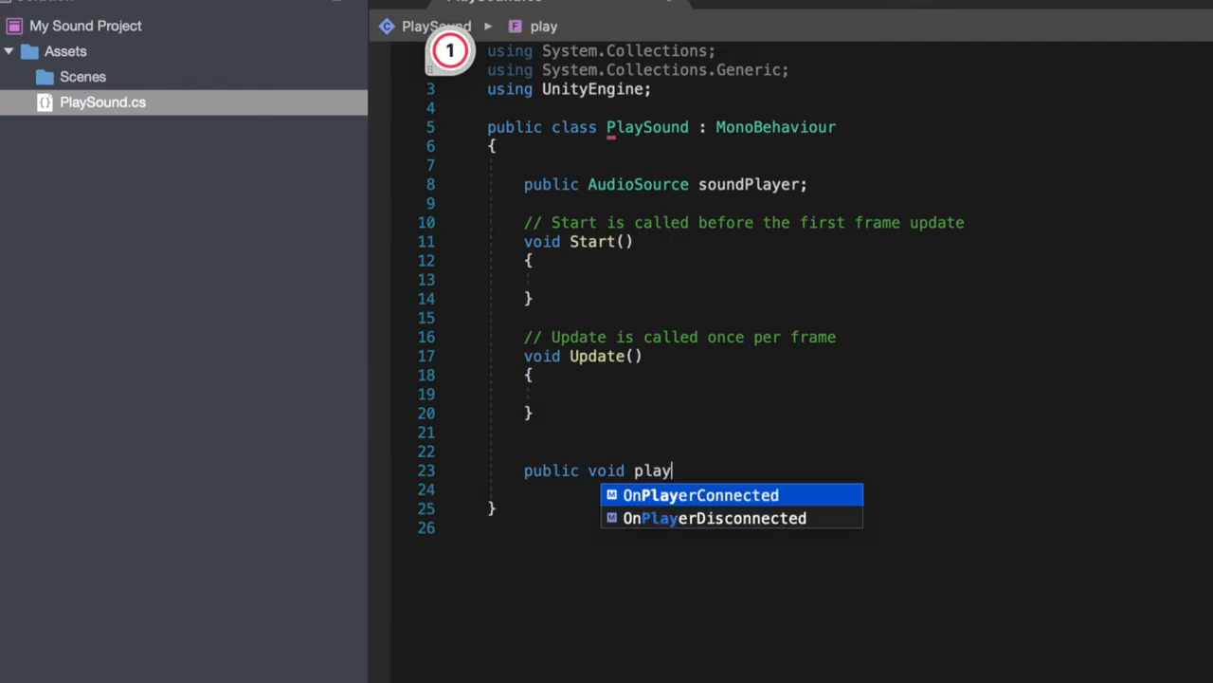
pyautogui.write('ThisSoundEffect(')
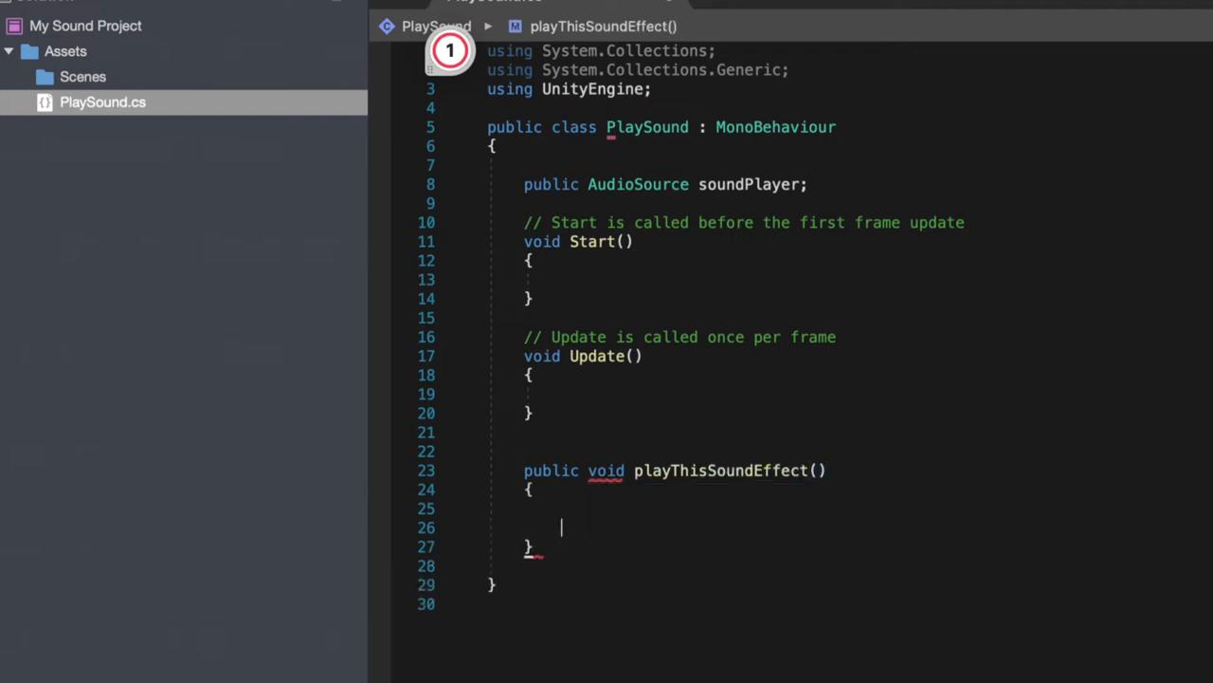
pyautogui.write('soundPlayer')
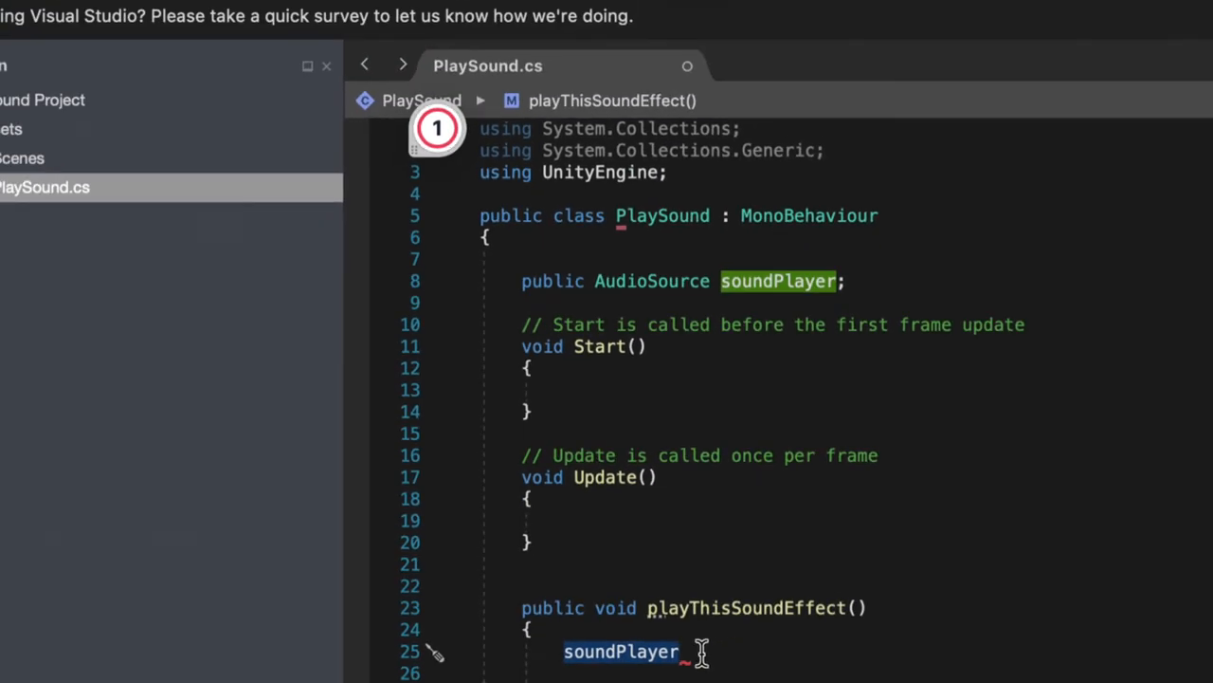
pyautogui.write('.pla')
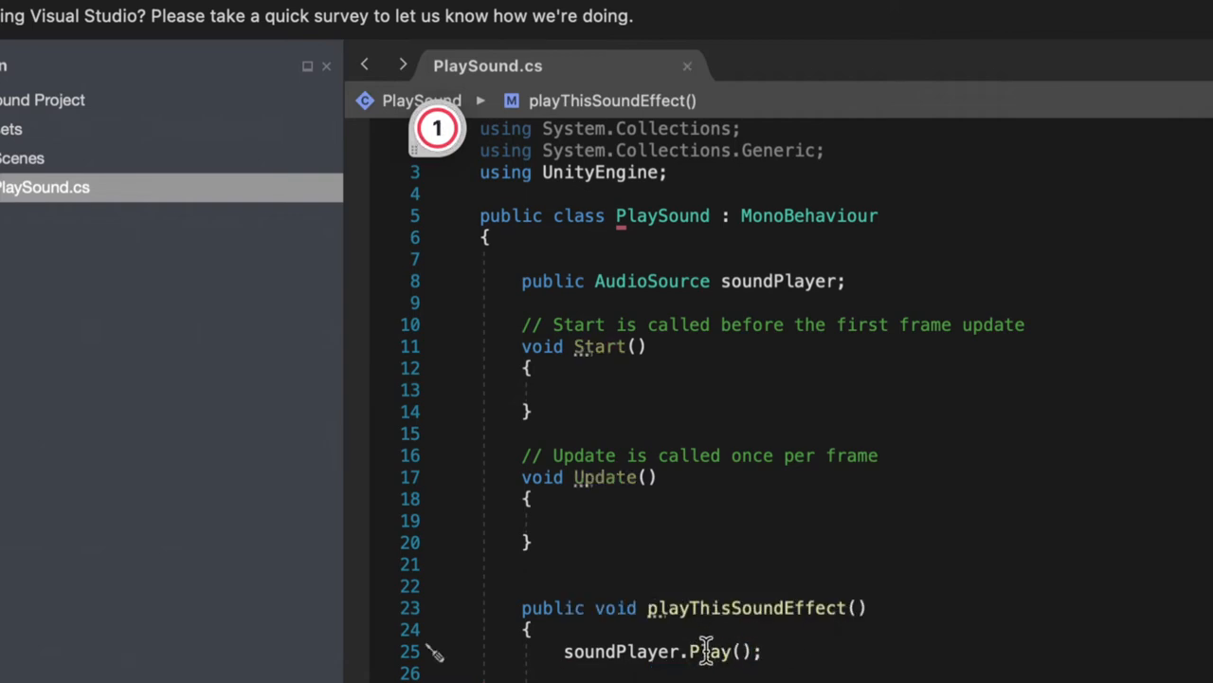
pyautogui.moveTo(730, 654)
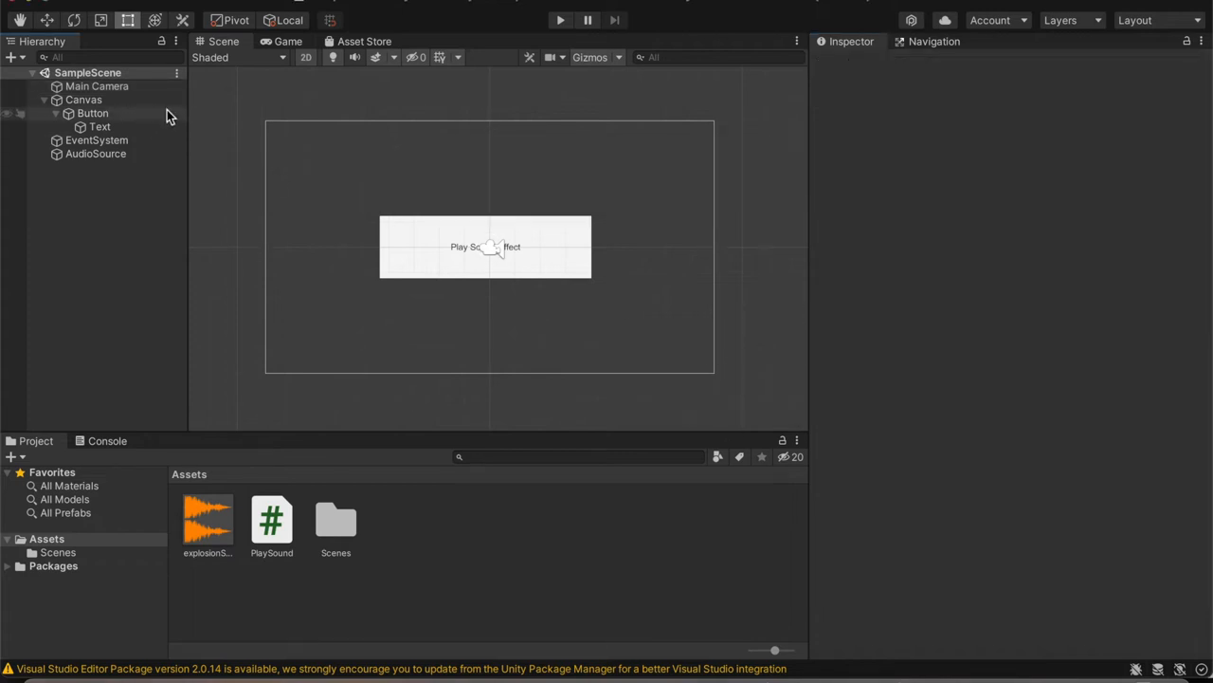
# Check Main Camera's Play Sound component for the empty Sound Player field, then select the Button
pyautogui.click(97, 86)
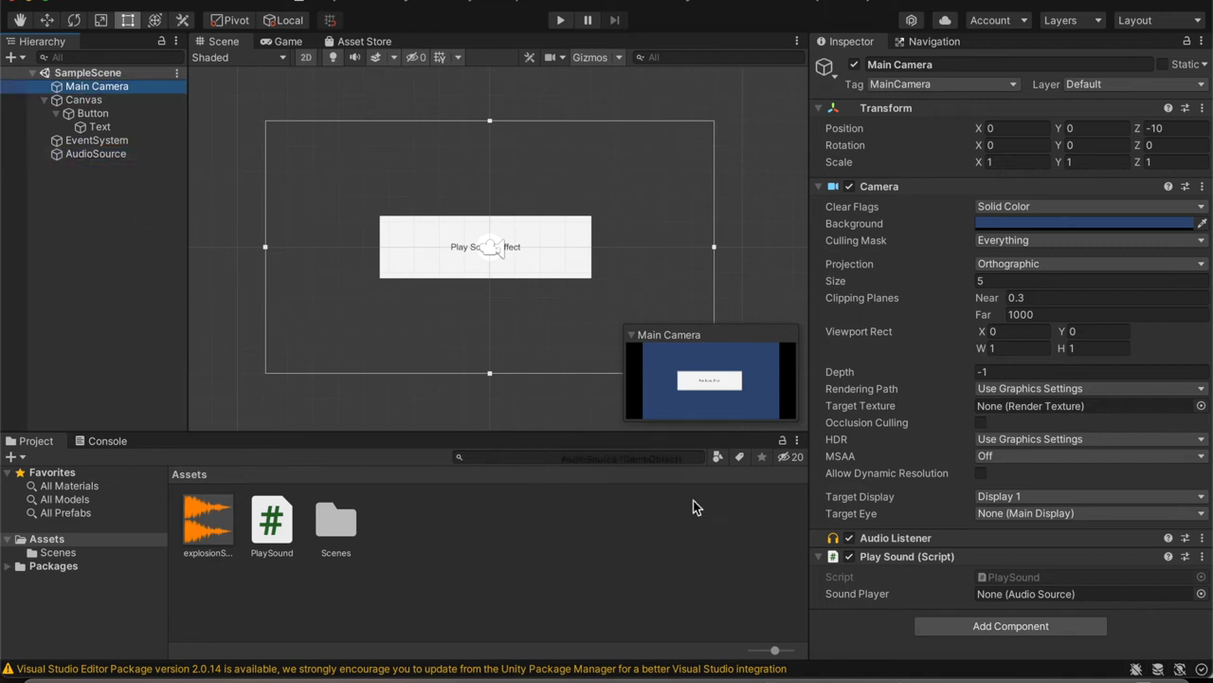
pyautogui.click(1081, 592)
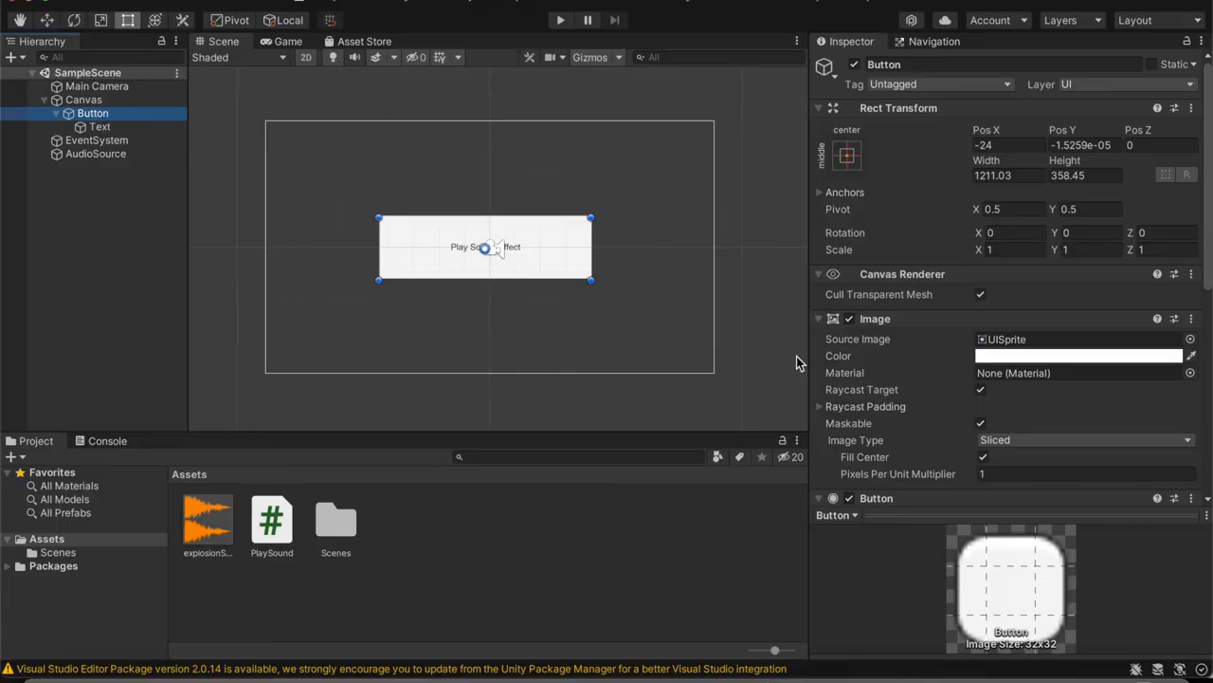
# Add an On Click entry targeting Main Camera with PlaySound.playThisSoundEffect as the function
pyautogui.scroll(-3)
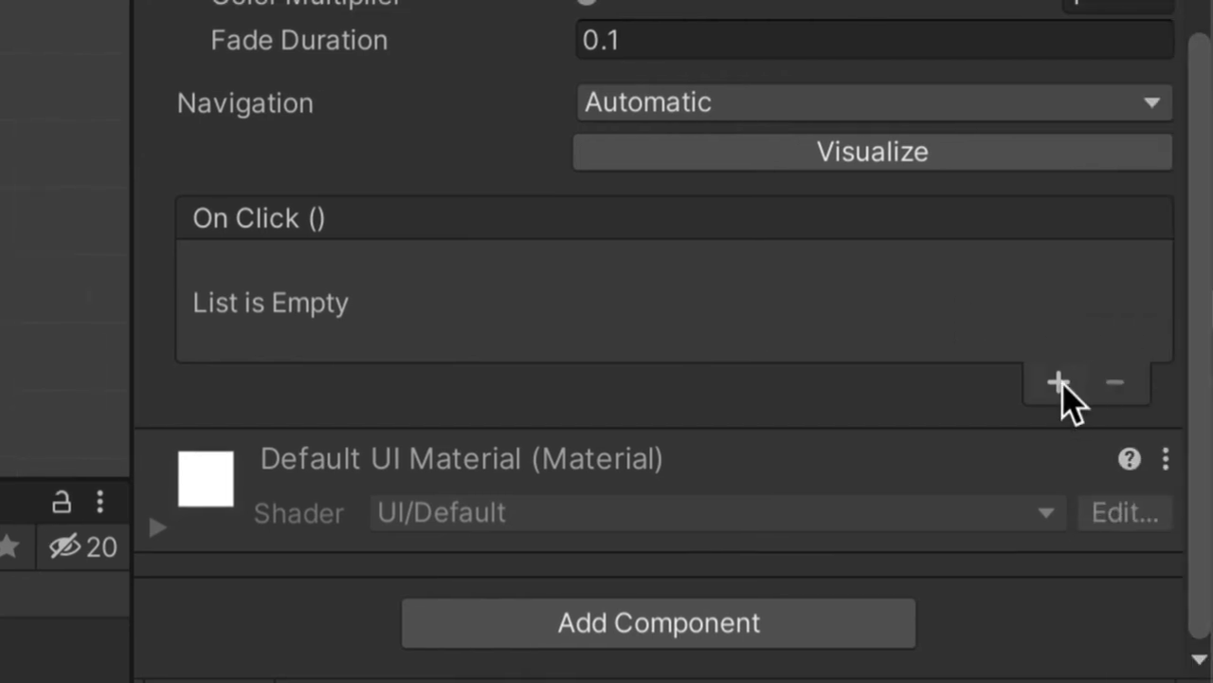
pyautogui.click(1058, 383)
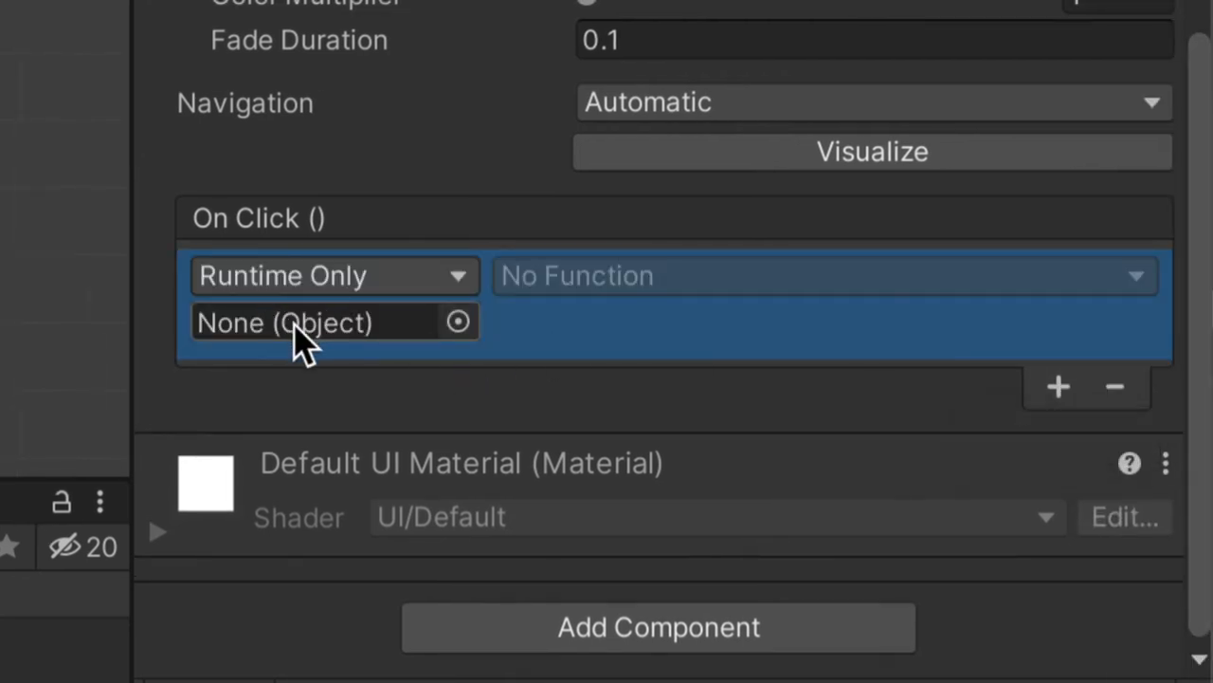
pyautogui.moveTo(337, 355)
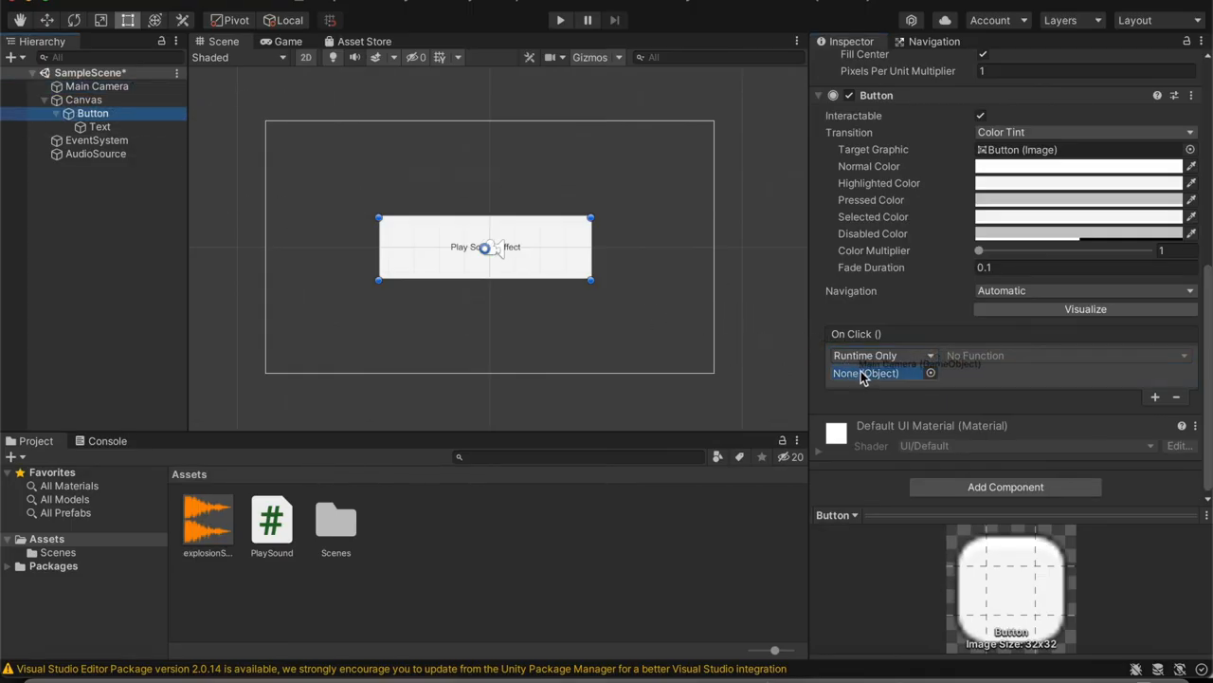
pyautogui.click(877, 372)
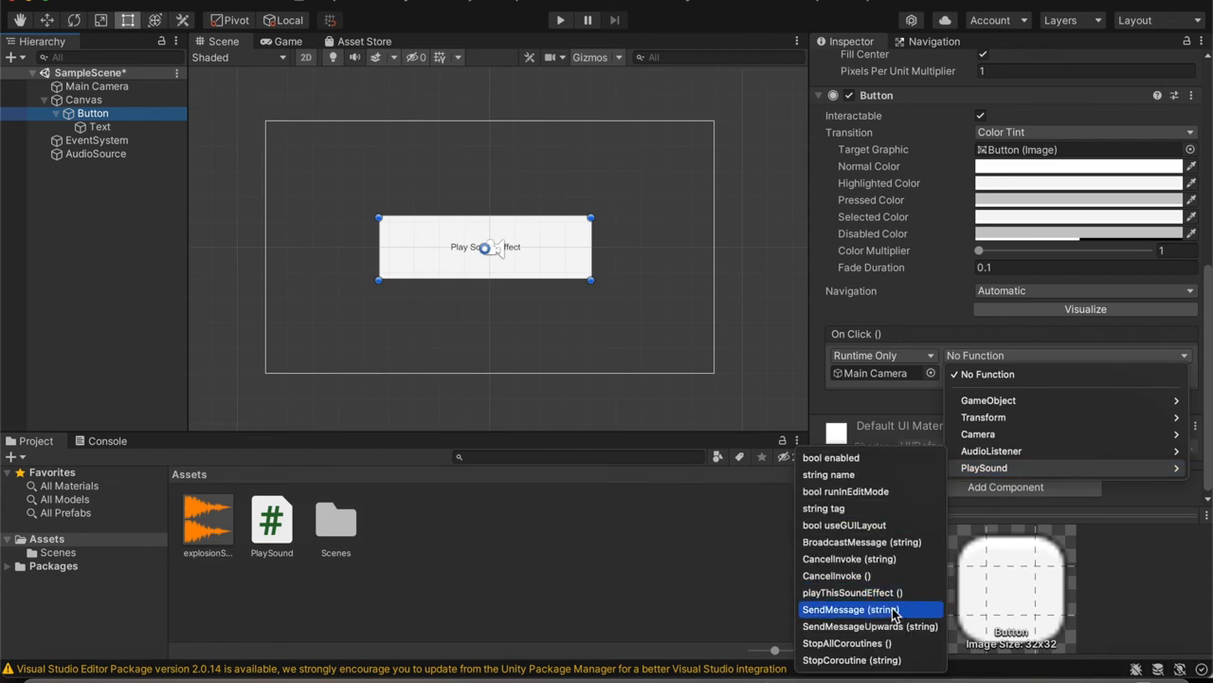
pyautogui.moveTo(852, 593)
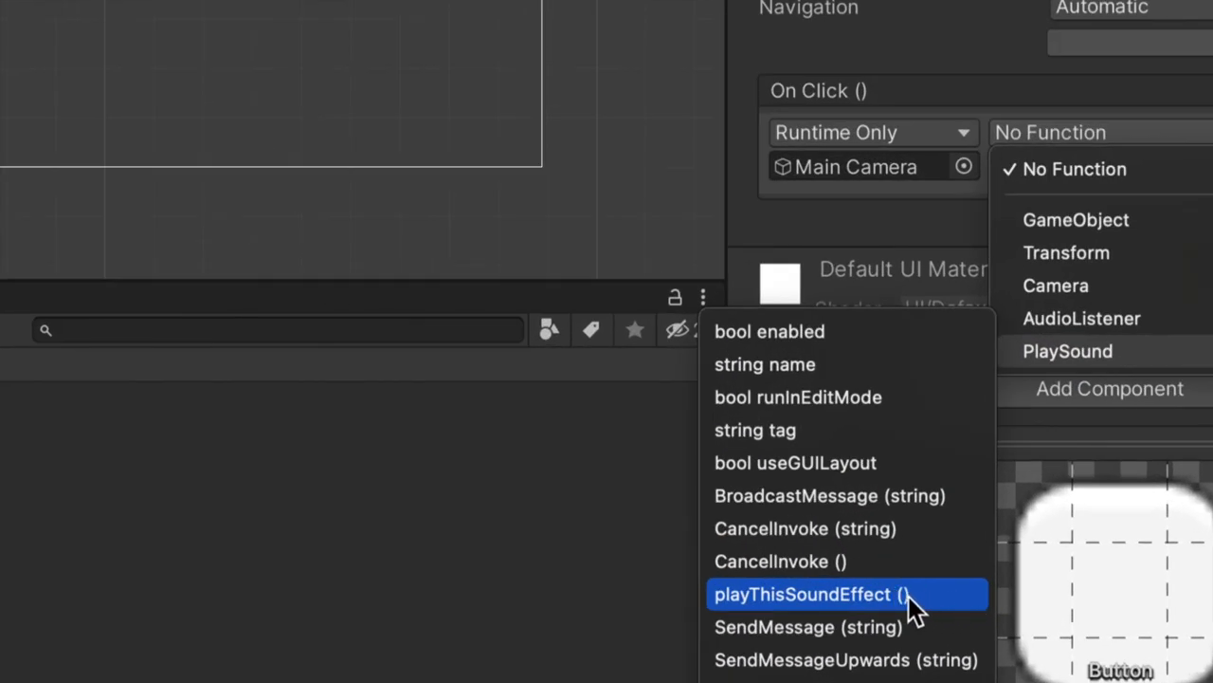
pyautogui.click(802, 594)
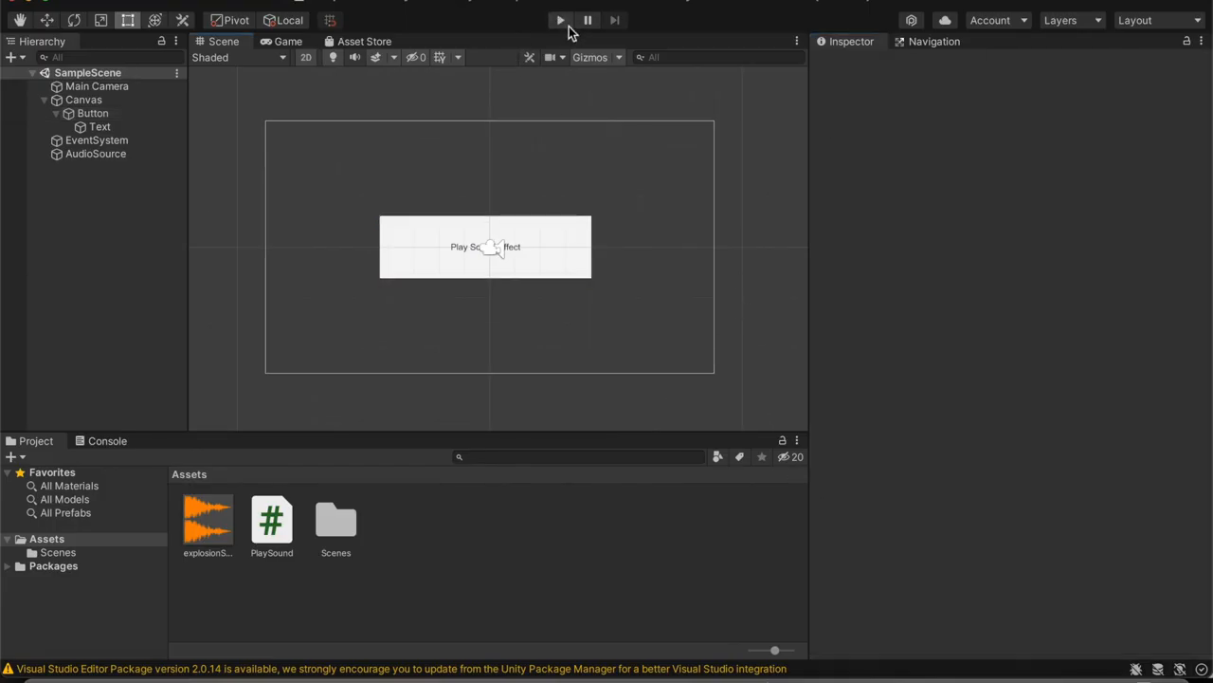
pyautogui.click(559, 20)
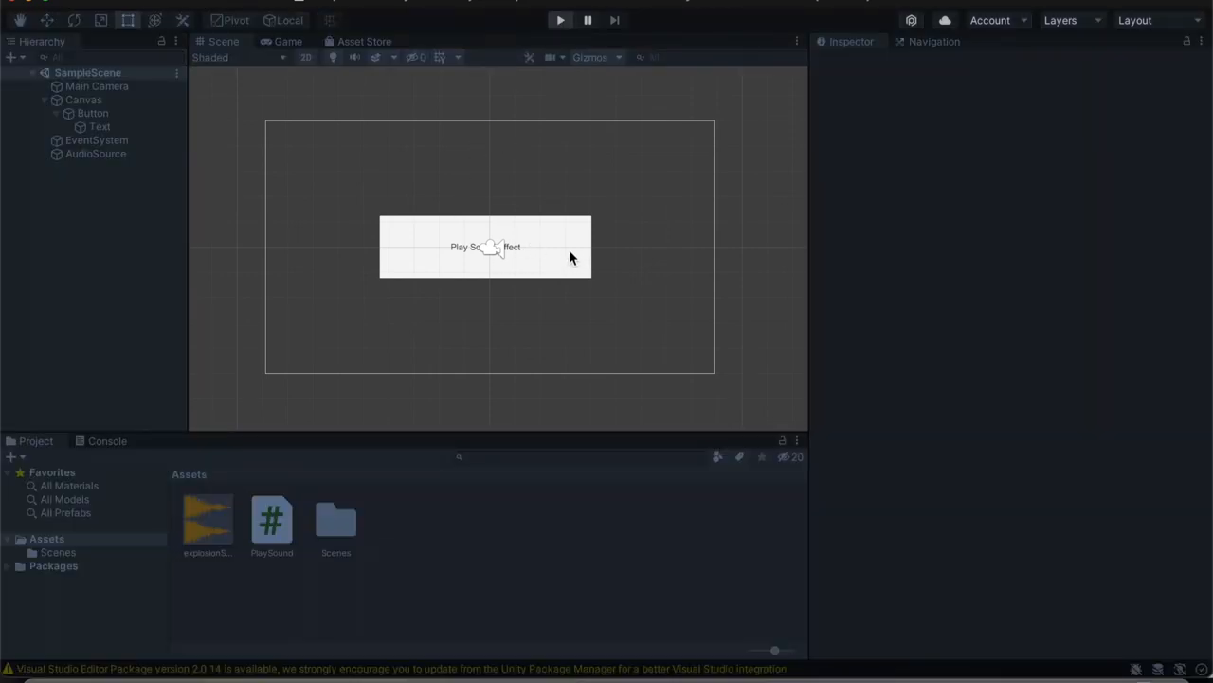
pyautogui.click(559, 20)
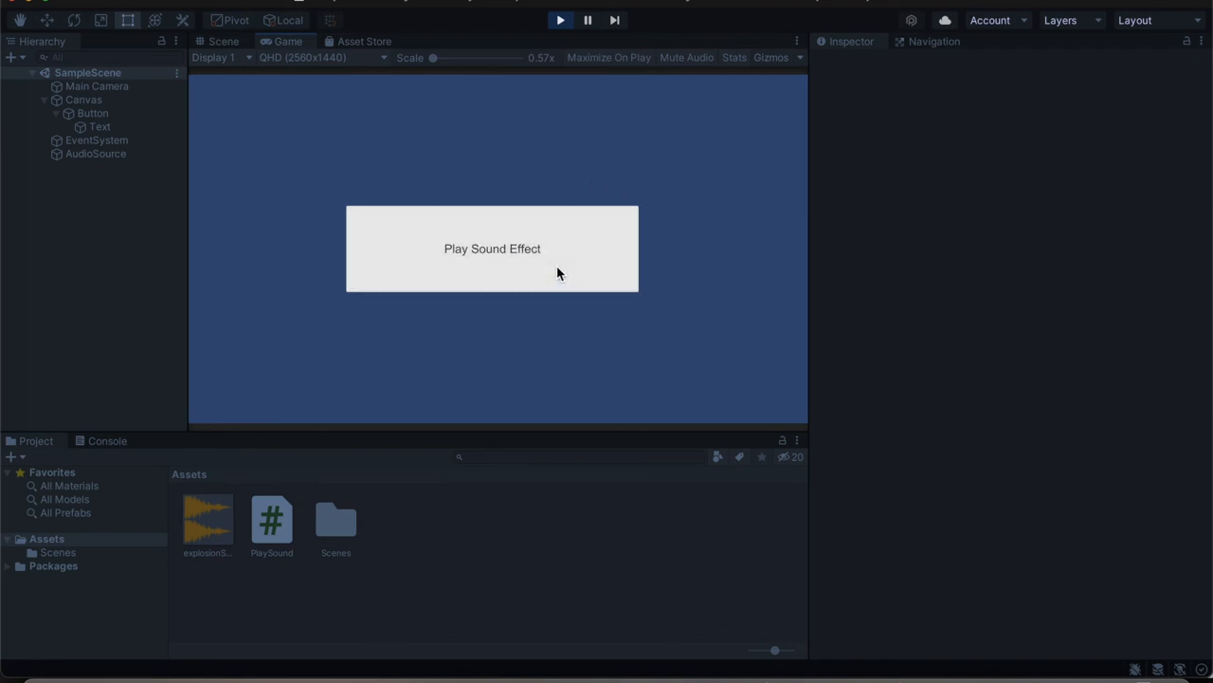
pyautogui.moveTo(661, 228)
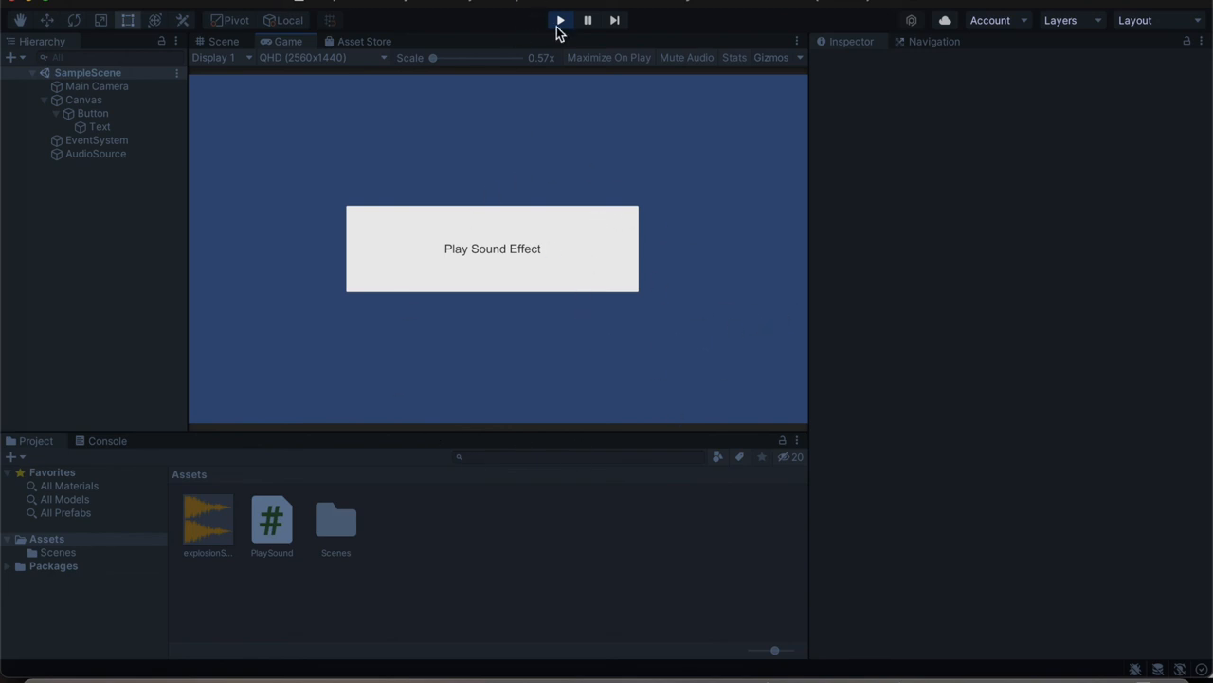
pyautogui.click(559, 20)
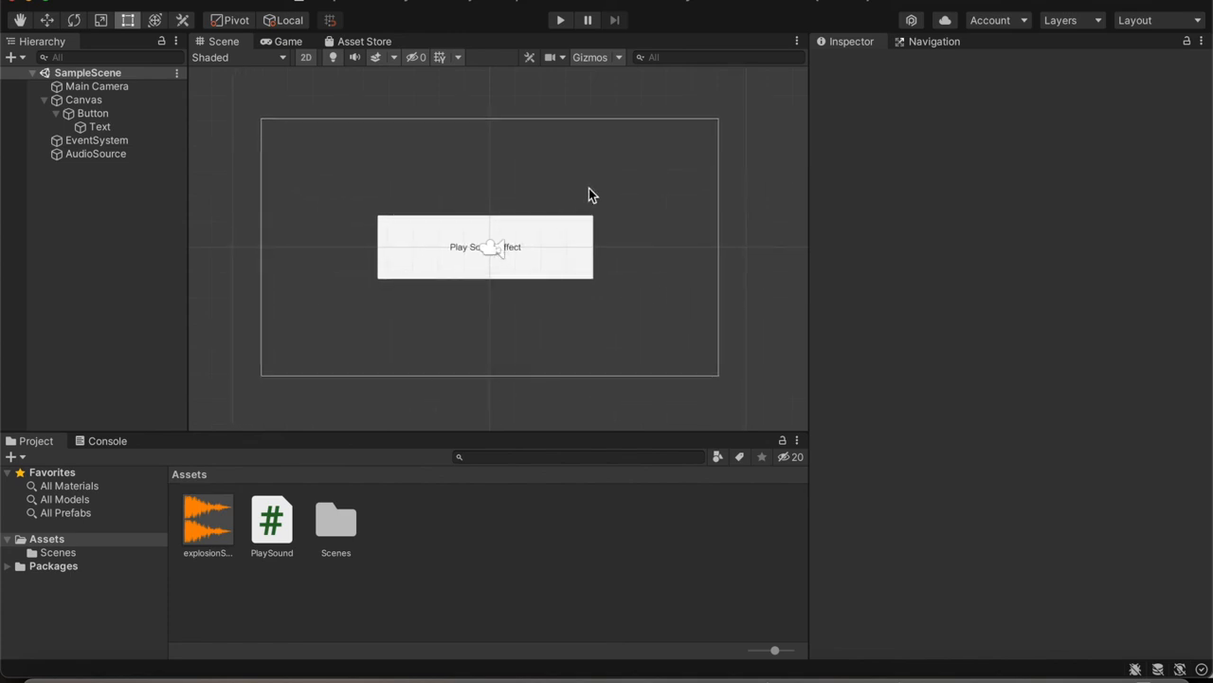
pyautogui.moveTo(562, 242)
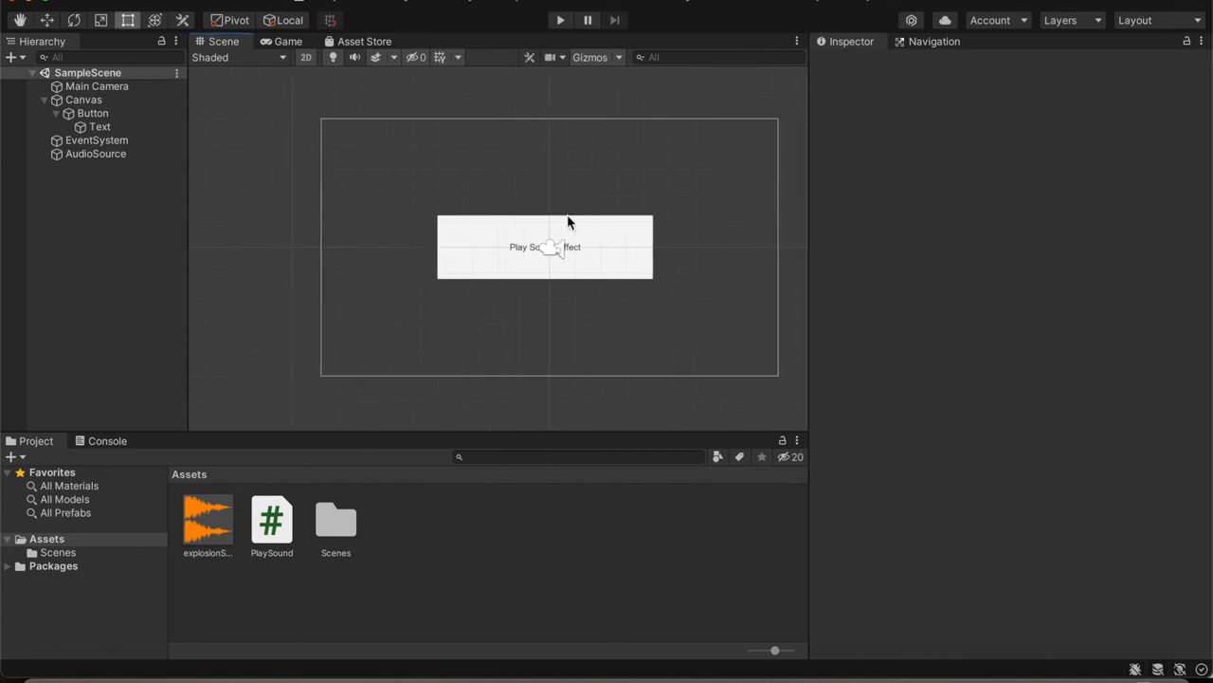
pyautogui.moveTo(446, 245)
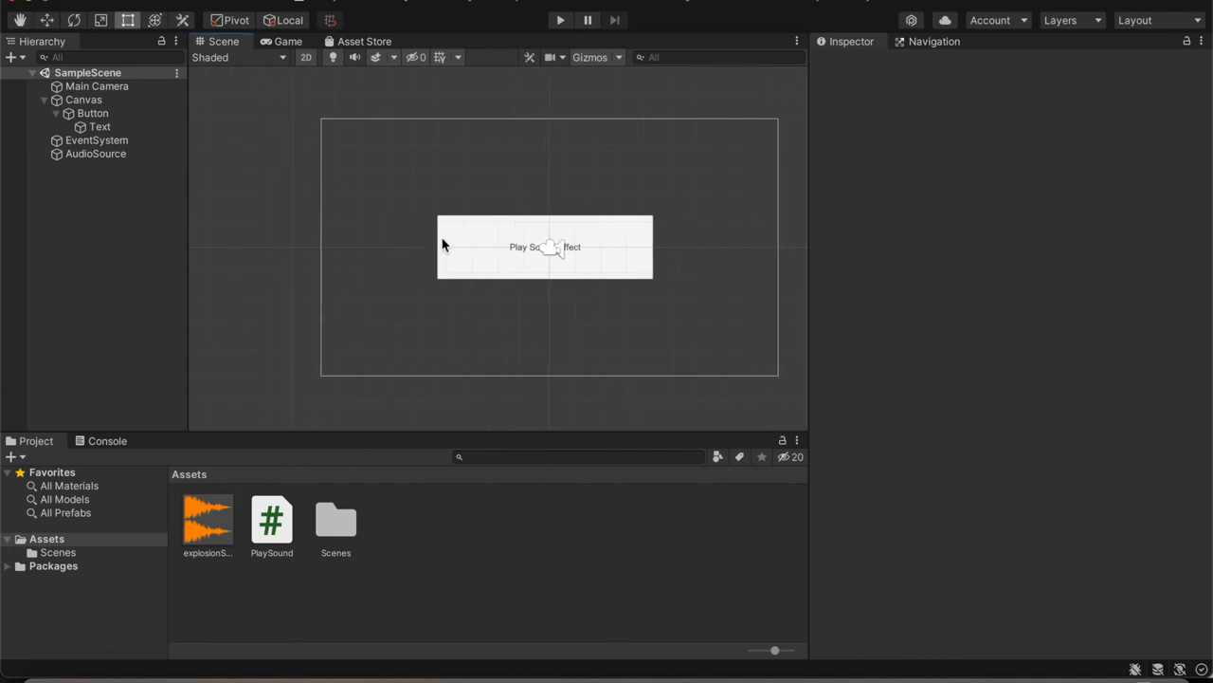
pyautogui.moveTo(494, 227)
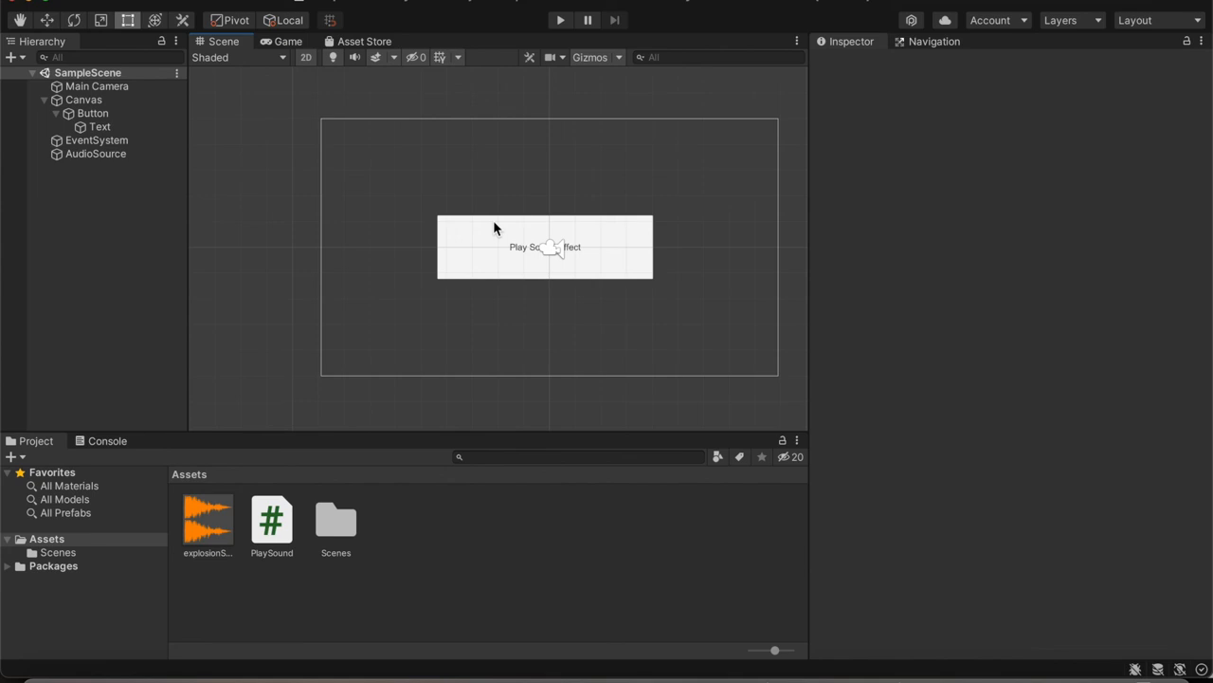
pyautogui.moveTo(462, 319)
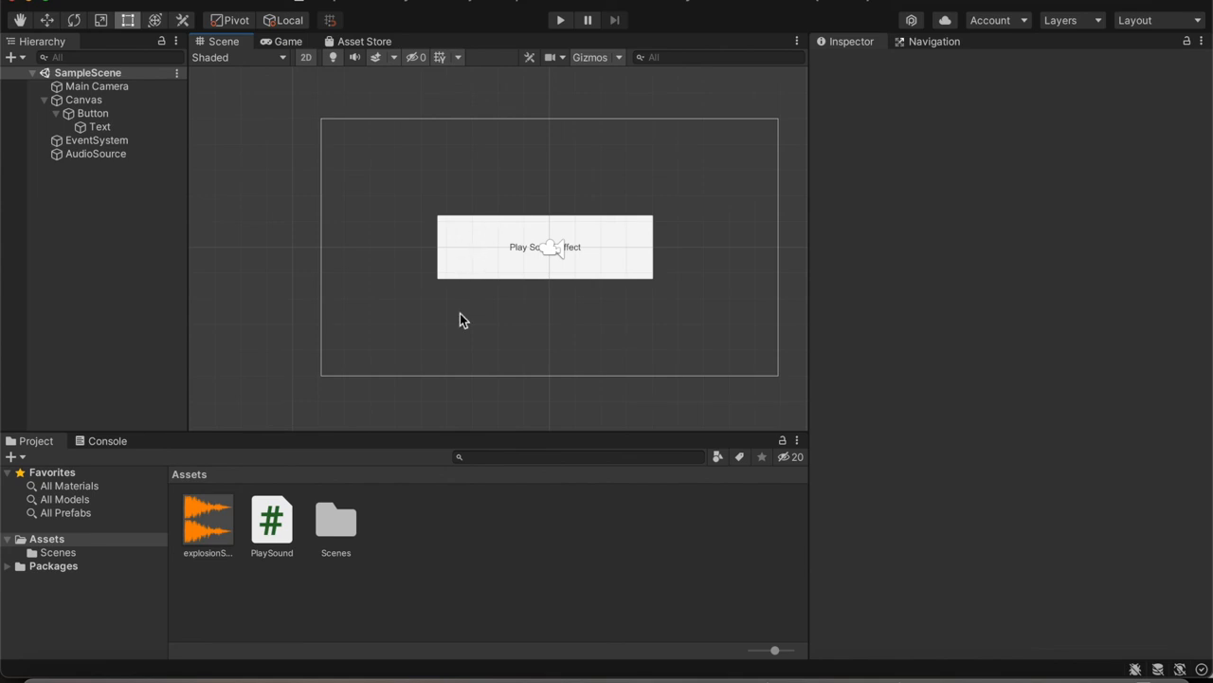